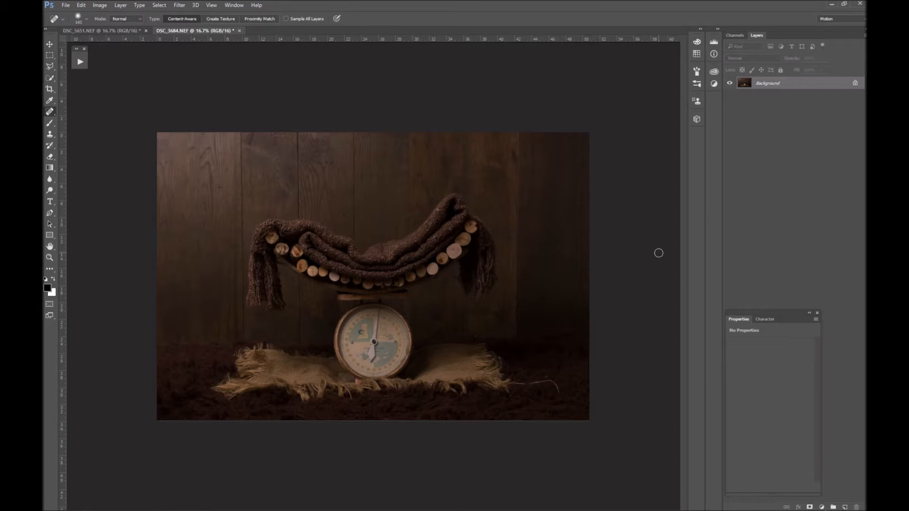
mouse_move(429, 306)
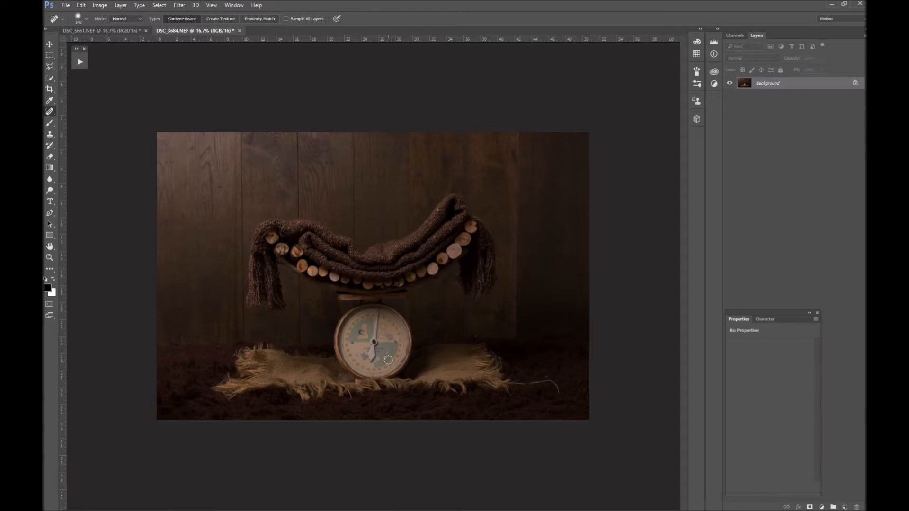
mouse_move(486, 320)
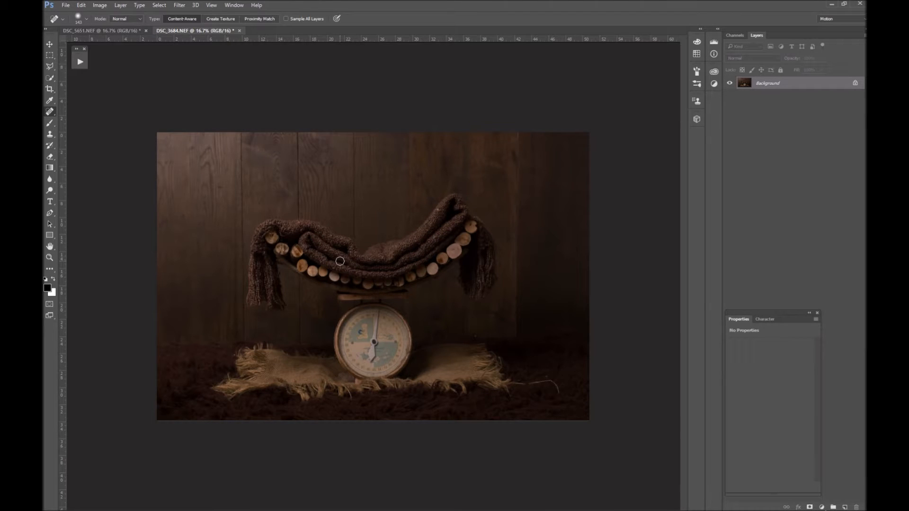
mouse_move(205, 281)
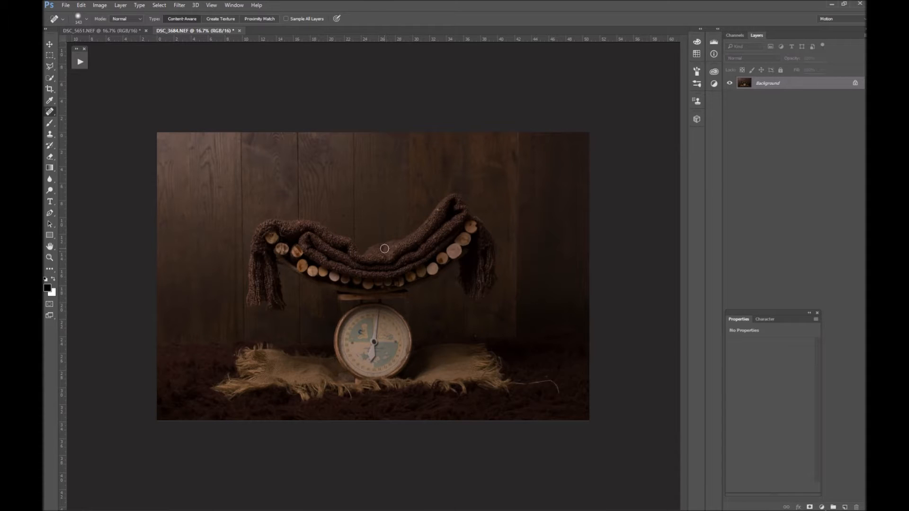
mouse_move(418, 263)
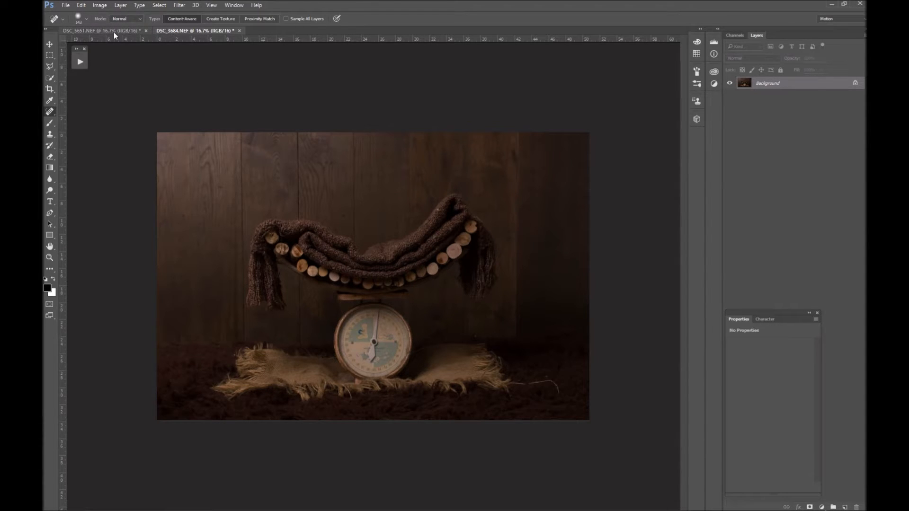
Compare the newborn photo with the scale backdrop, ending on the newborn photo.
click(103, 31)
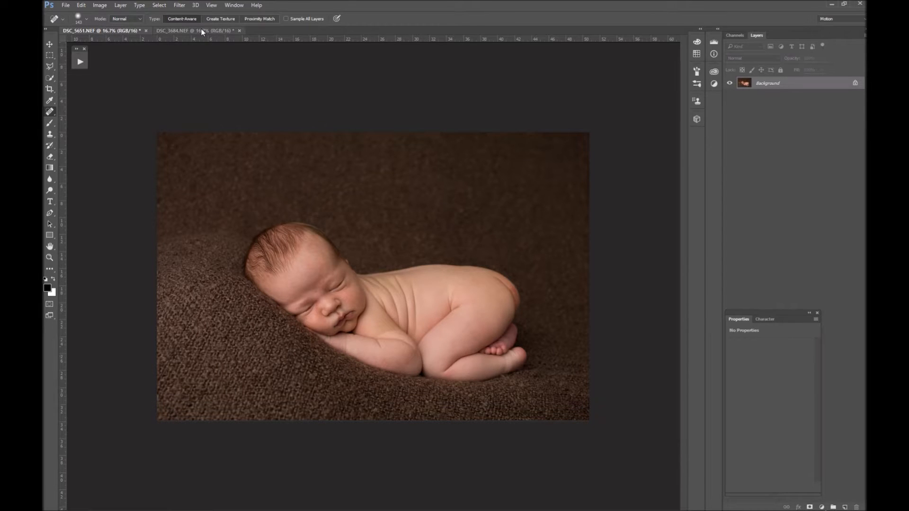
click(197, 30)
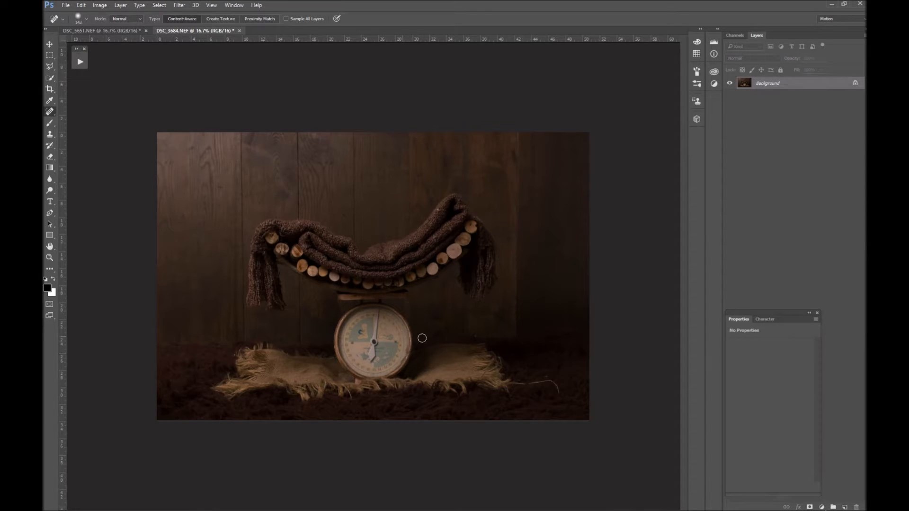
mouse_move(424, 343)
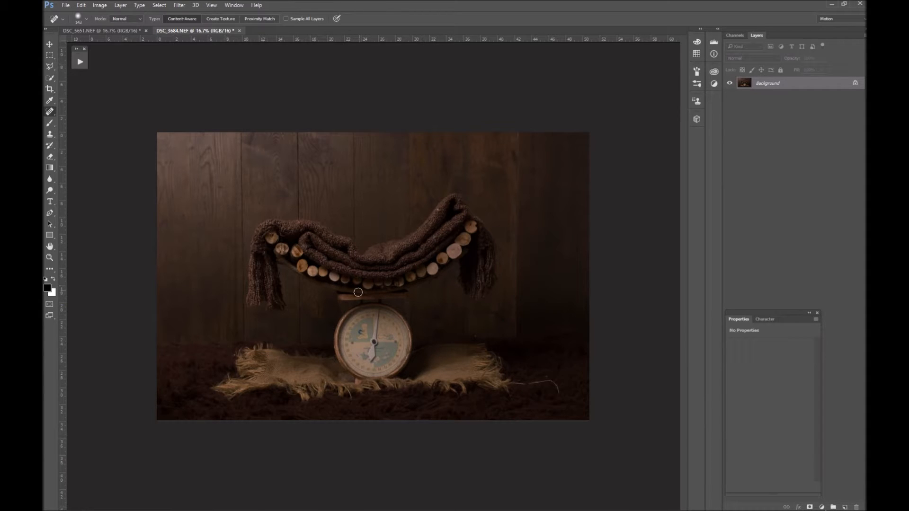
click(102, 30)
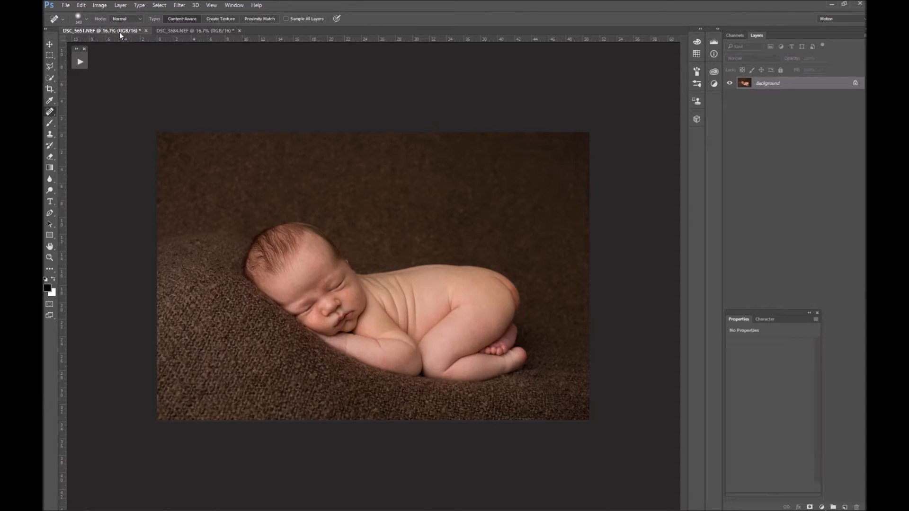
Outline the baby and blanket with the Polygonal Lasso, then move to the scale photo.
click(50, 111)
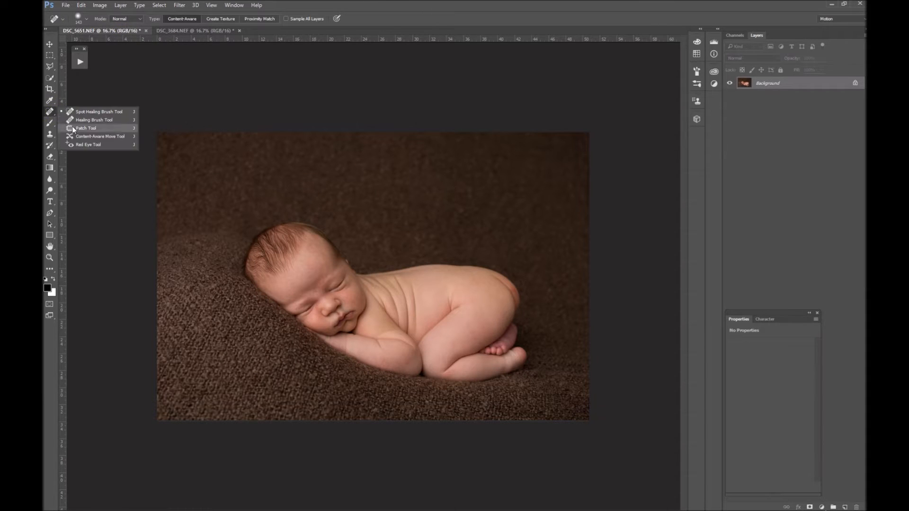
click(86, 127)
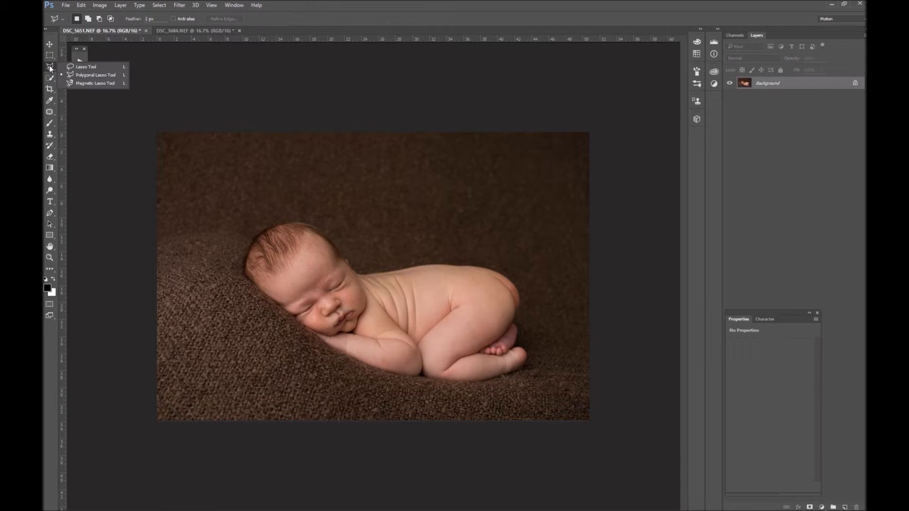
mouse_move(95, 75)
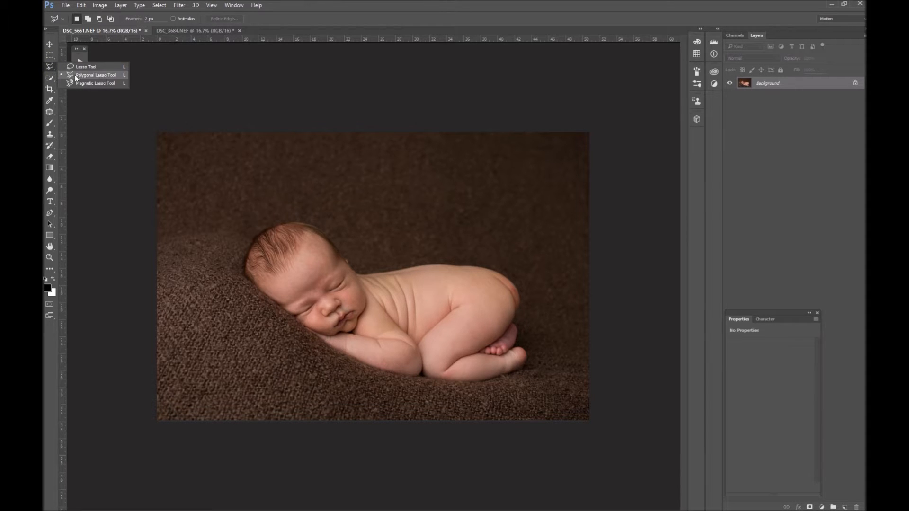
click(95, 75)
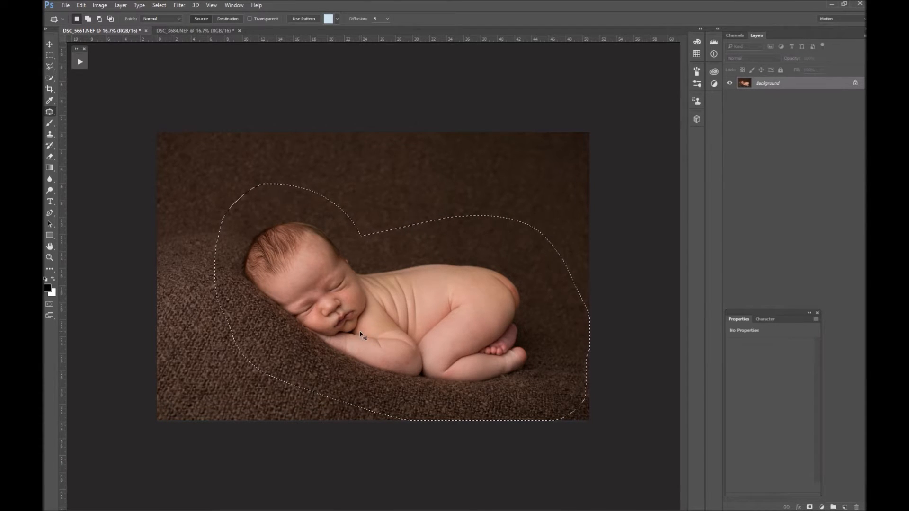
click(197, 30)
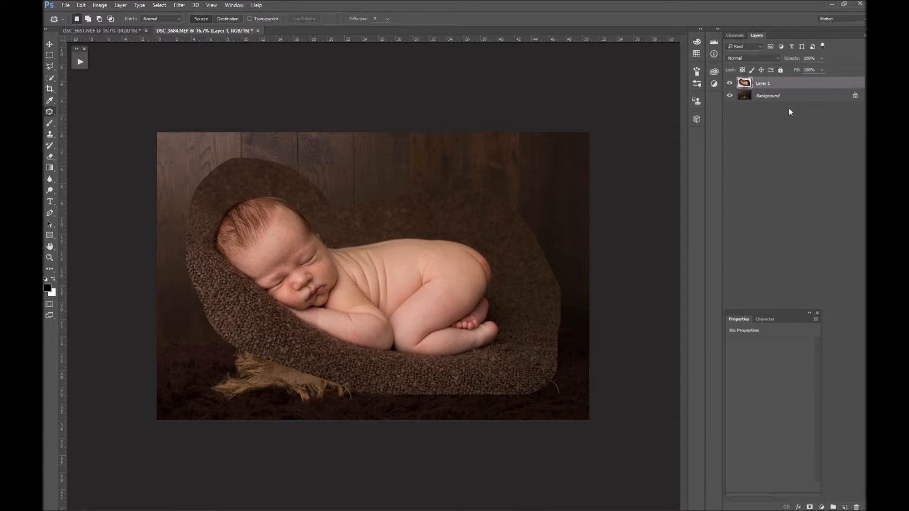
Free Transform the pasted baby: shrink, tilt and lower her onto the blanket hammock.
key(Ctrl+t)
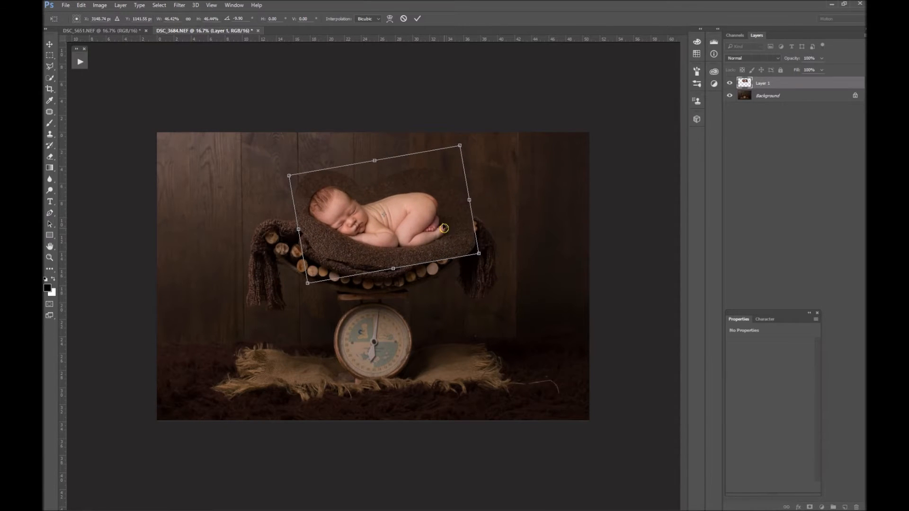
drag(444, 228, 426, 245)
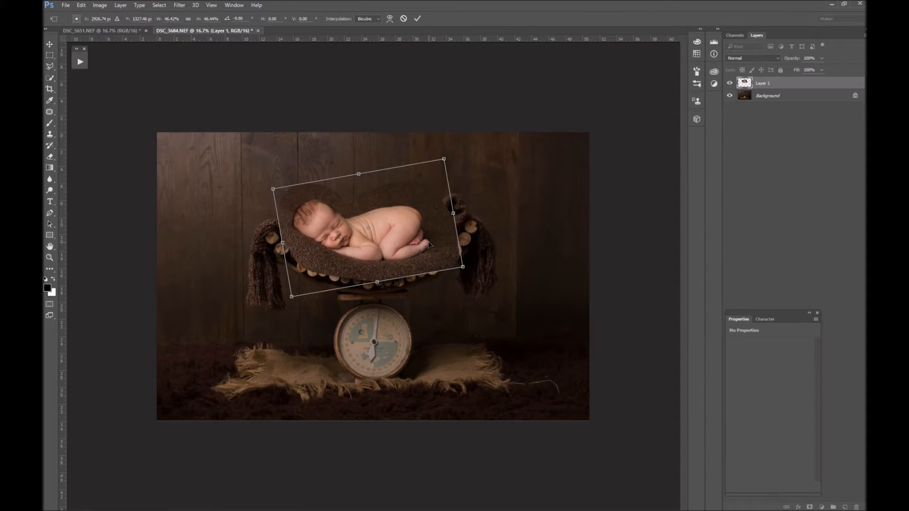
drag(371, 243, 371, 203)
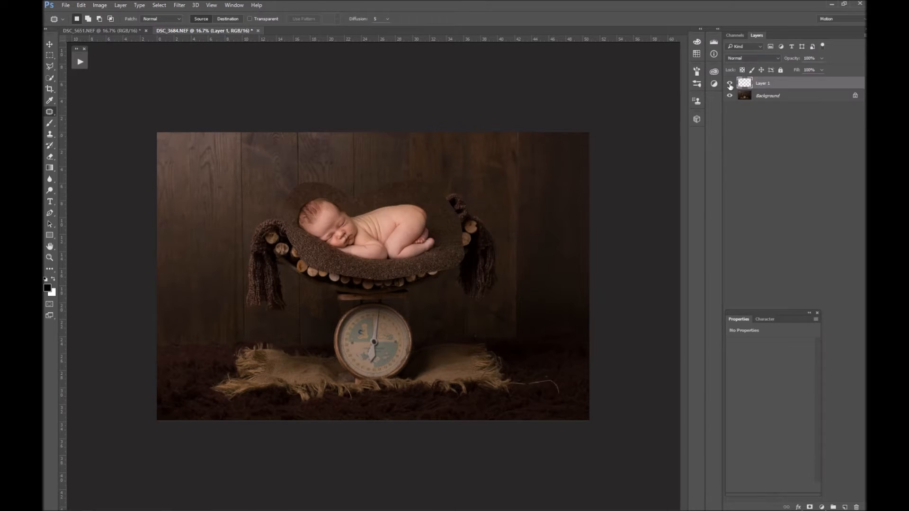
click(729, 83)
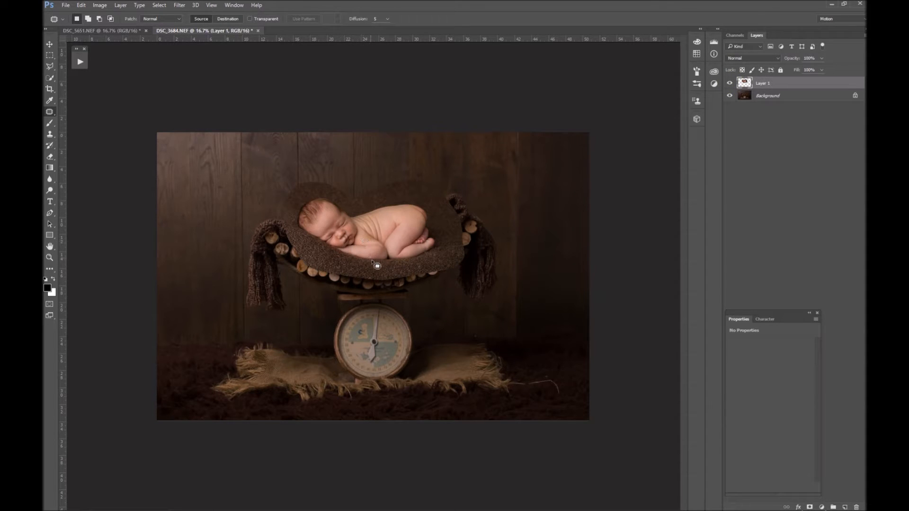
right_click(373, 263)
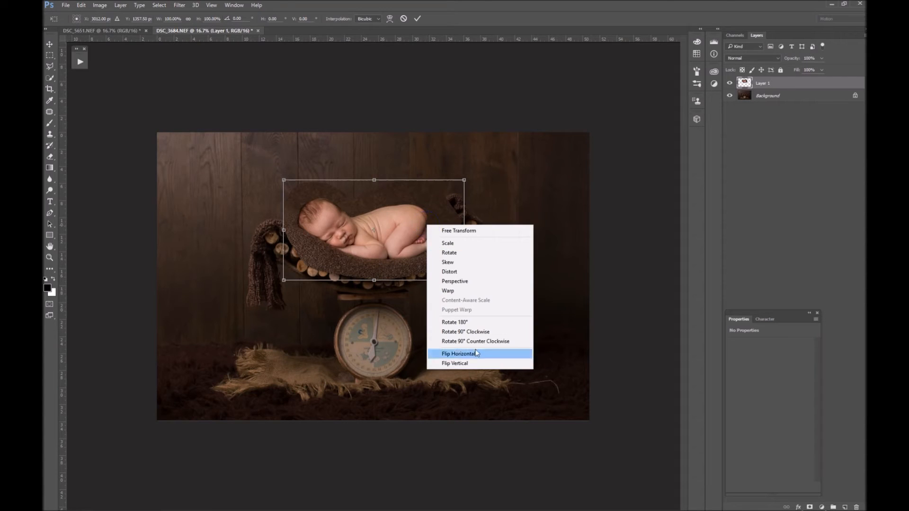
click(458, 354)
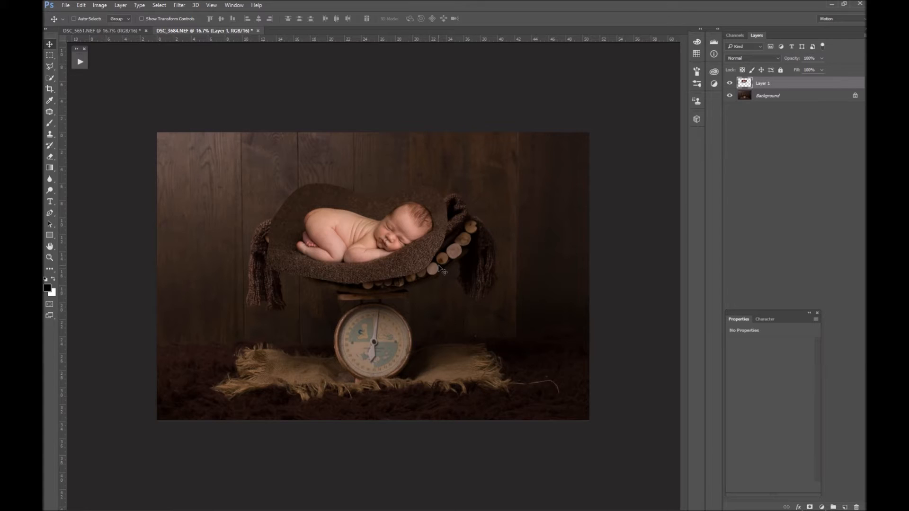
right_click(357, 232)
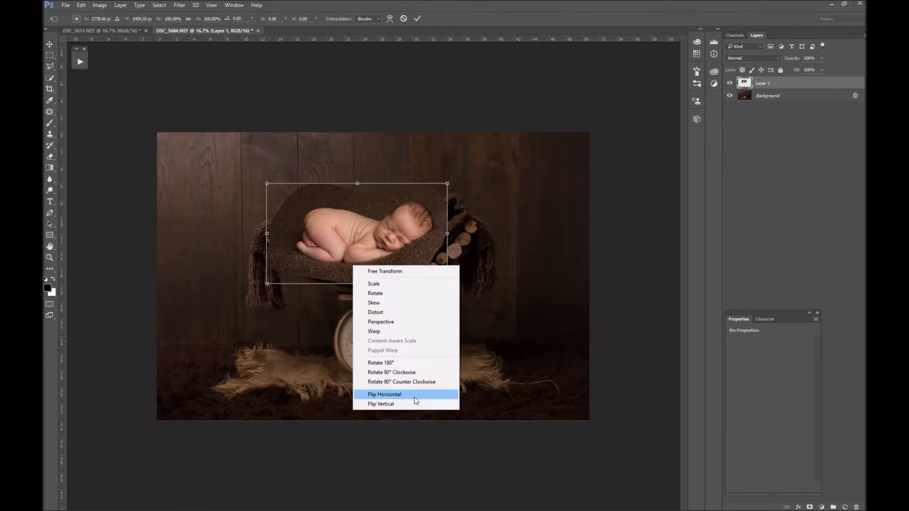
click(384, 394)
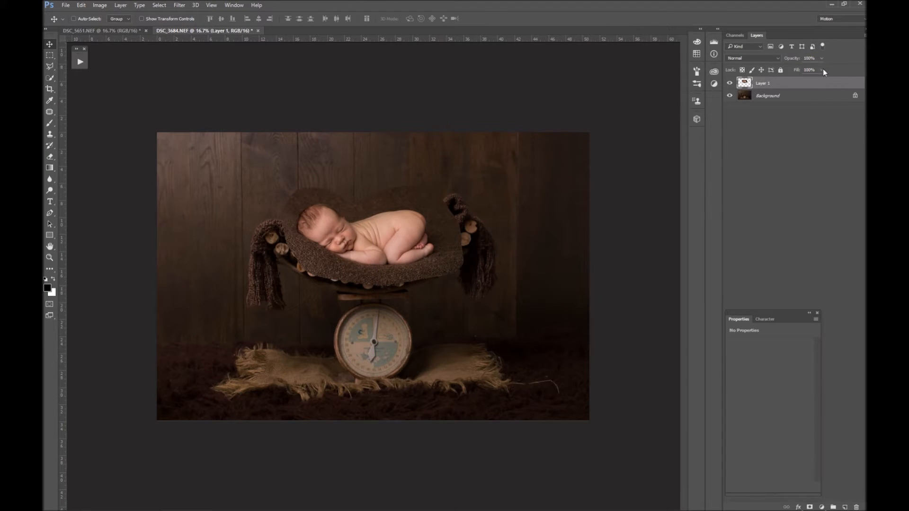
Shrink Layer 1 onto the blanket and set its opacity to about 86%.
drag(823, 69, 801, 69)
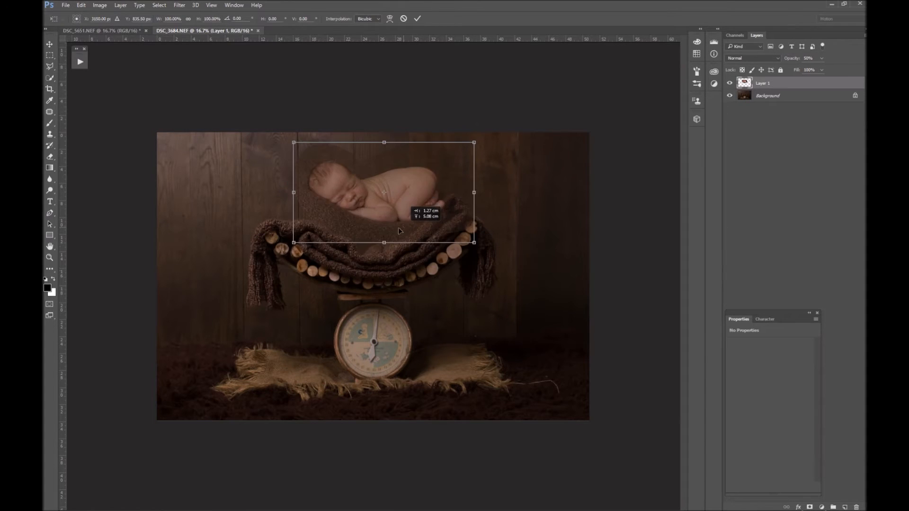
drag(475, 142, 525, 223)
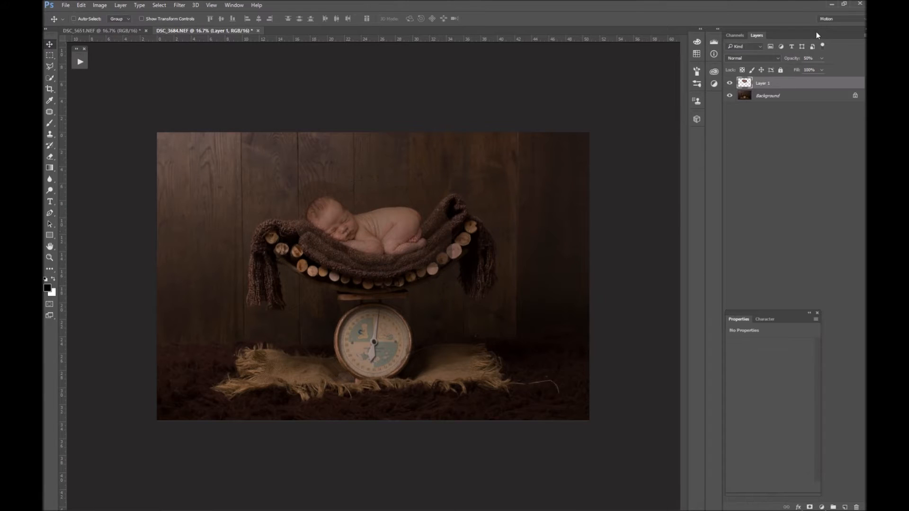
drag(803, 70, 837, 70)
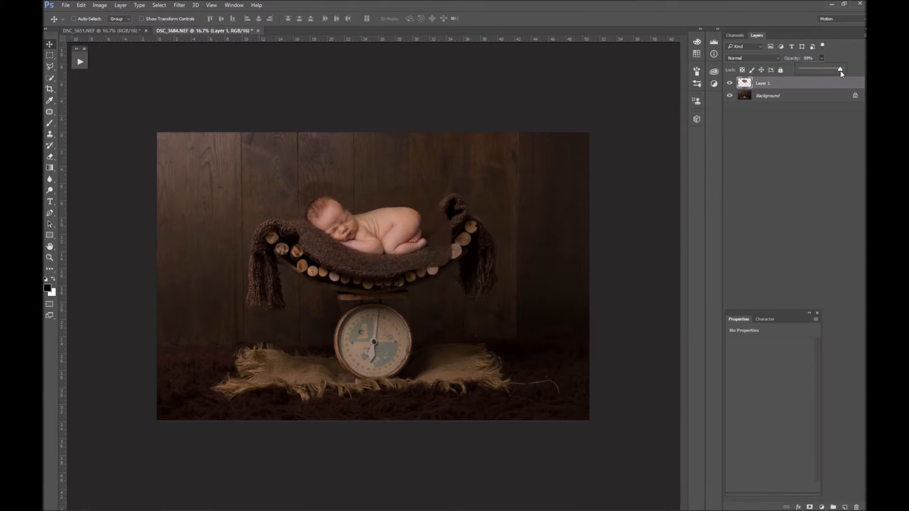
drag(837, 69, 817, 69)
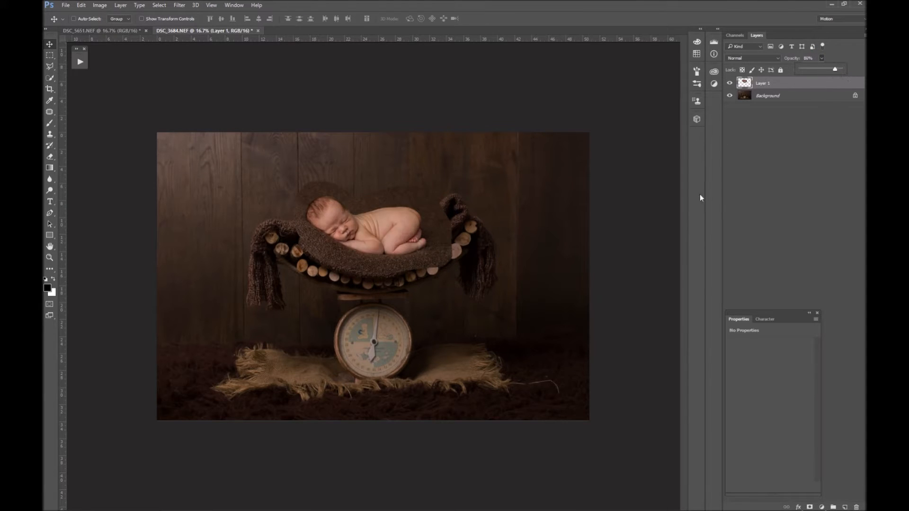
click(80, 4)
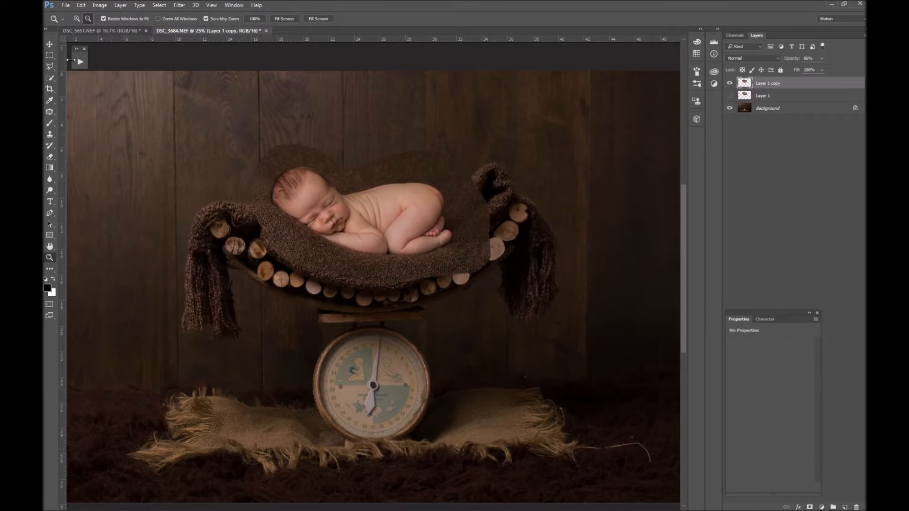
Apply Puppet Warp with More Points density, pin the baby's body, and hide the mesh.
click(80, 5)
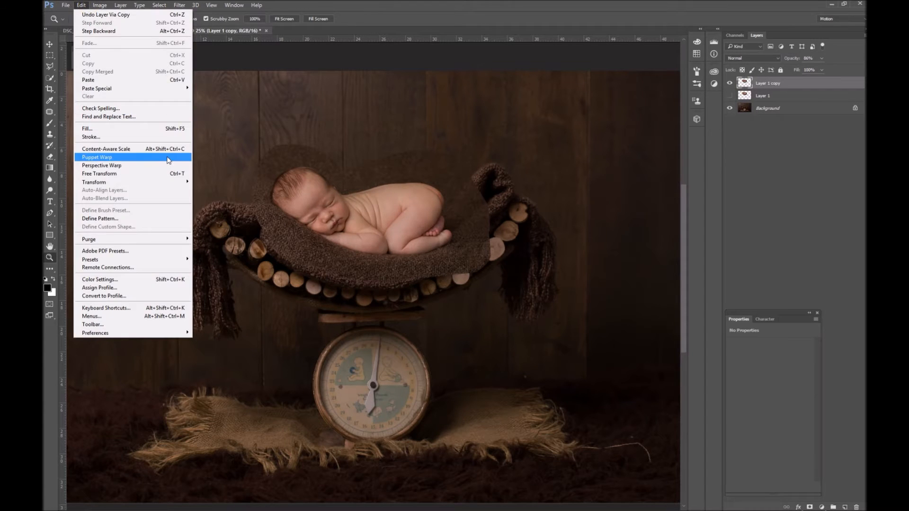
click(97, 157)
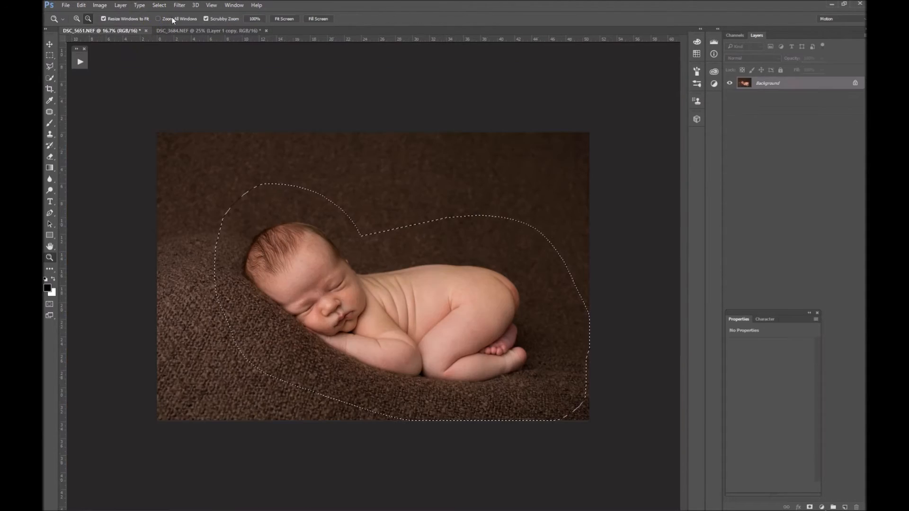
click(209, 30)
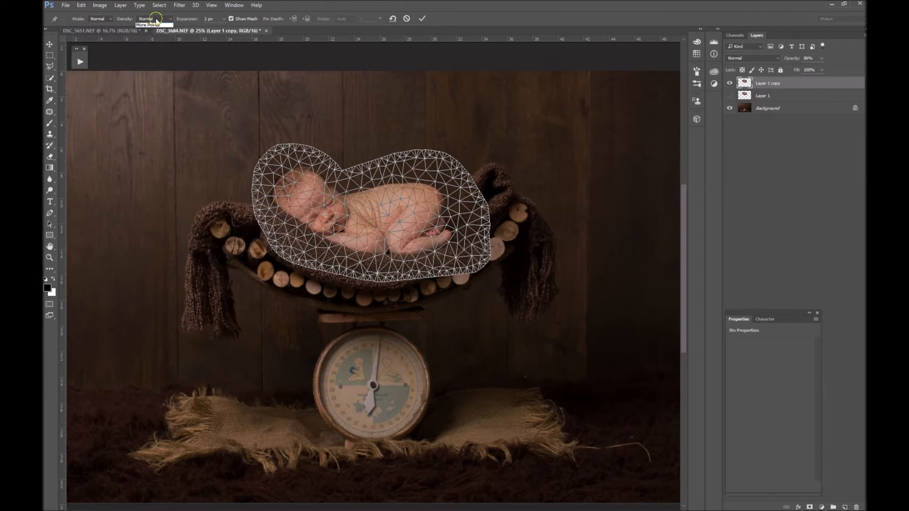
click(147, 19)
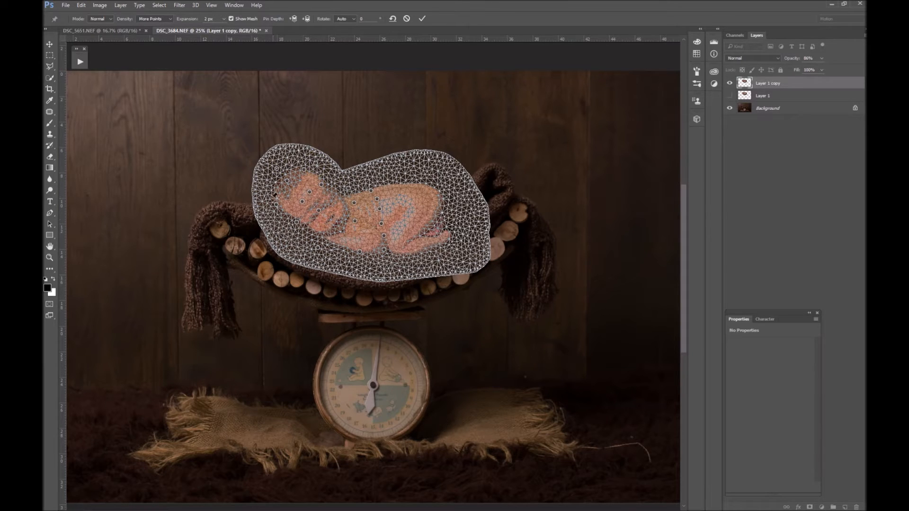
click(323, 201)
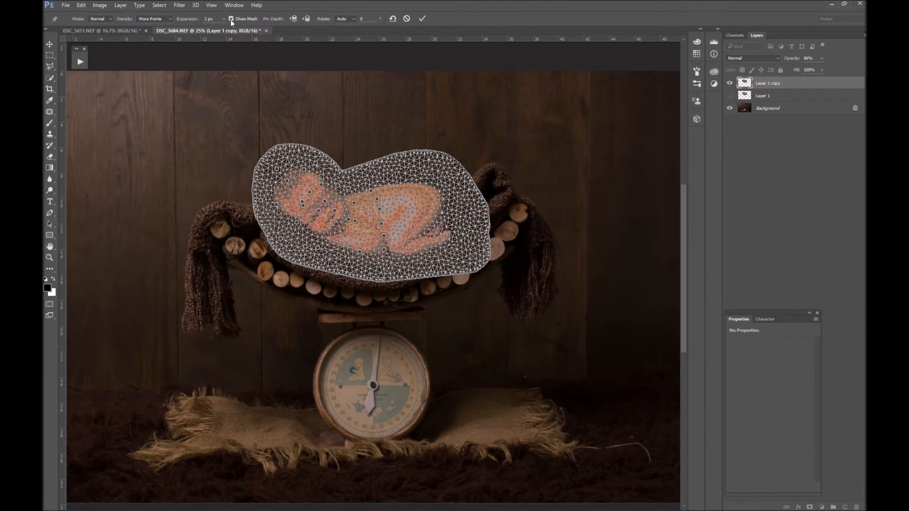
click(231, 18)
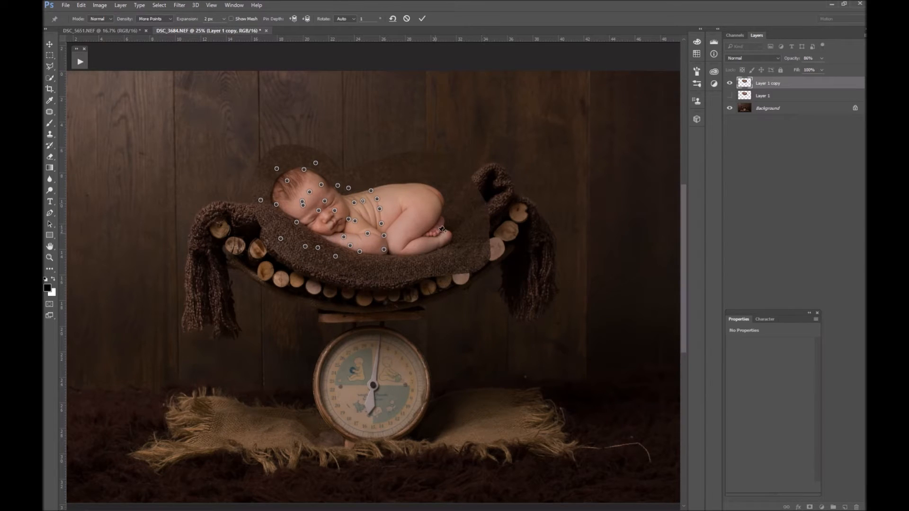
mouse_move(513, 193)
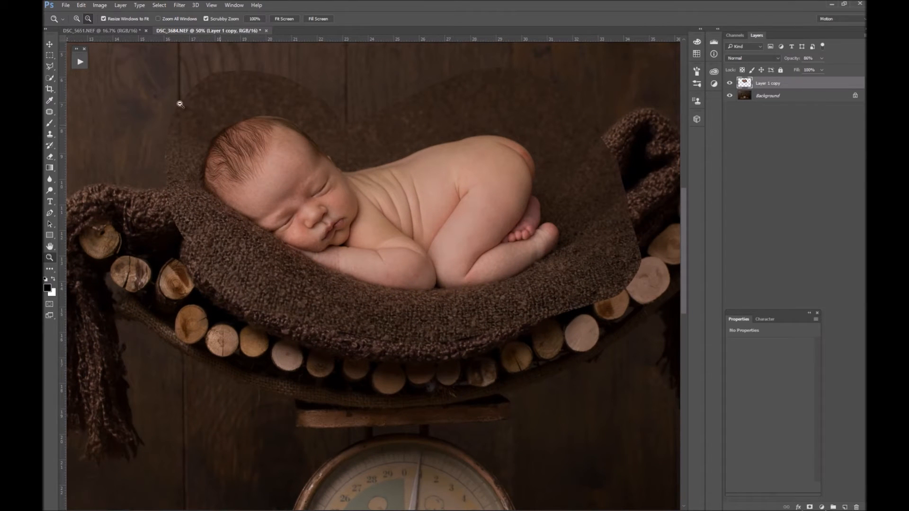
Switch to the Quick Selection Tool from the selection tools group.
click(50, 78)
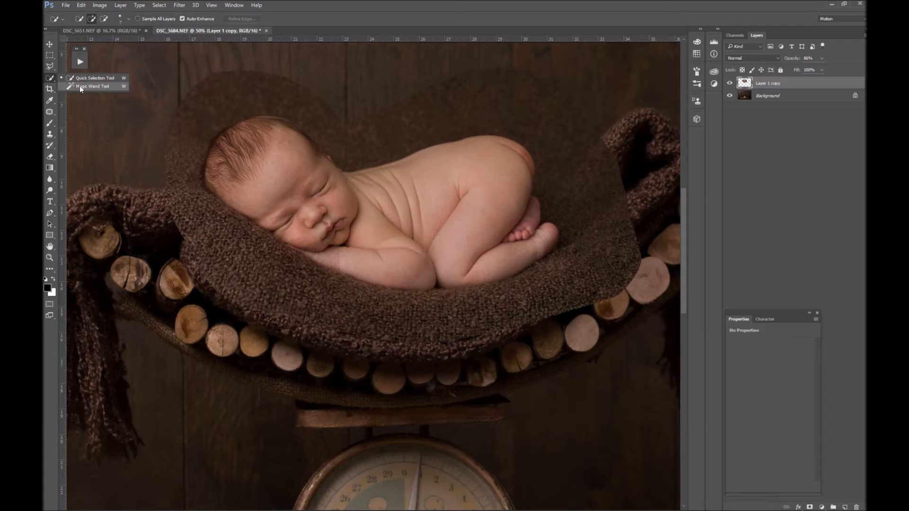
click(92, 86)
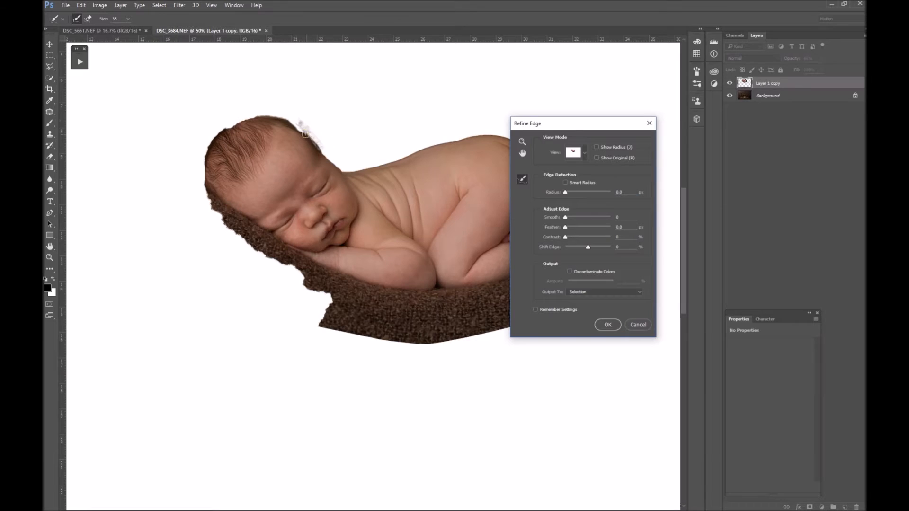
Brush Refine Radius along the baby's top hair edge and confirm with OK.
drag(304, 134, 250, 114)
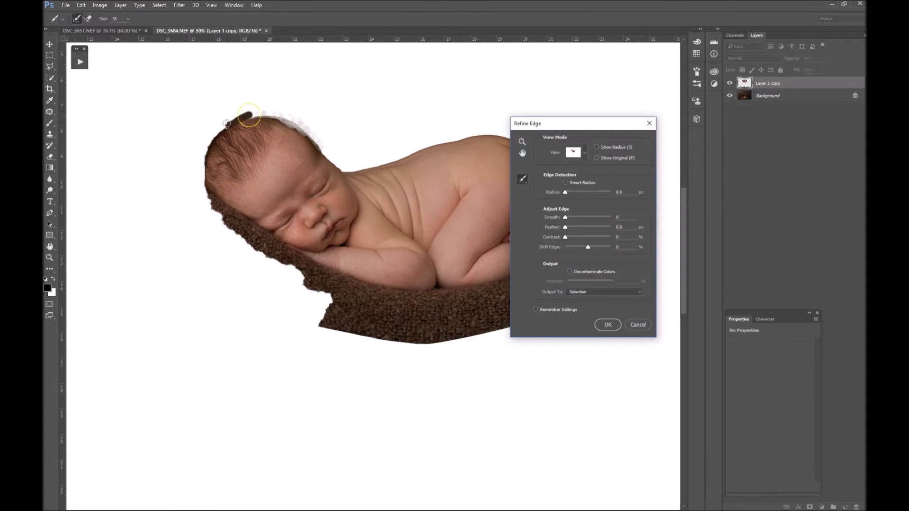
drag(250, 114, 206, 149)
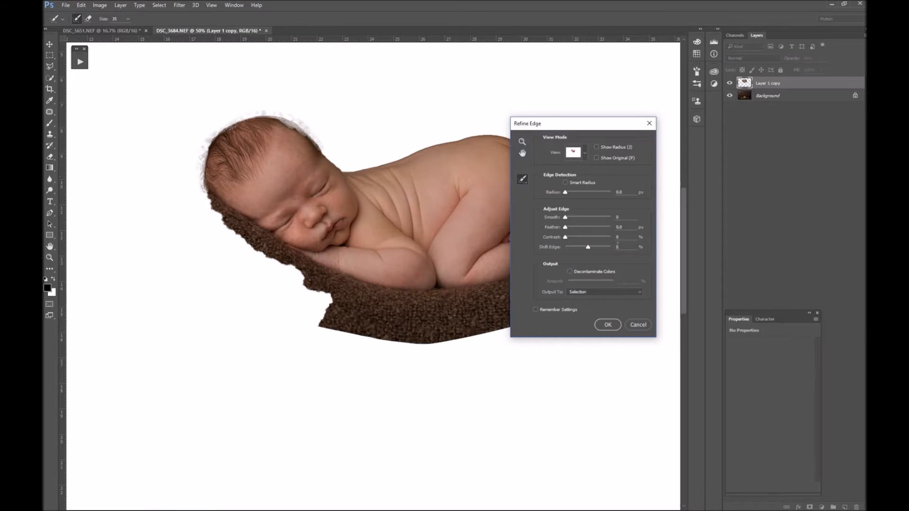
click(607, 325)
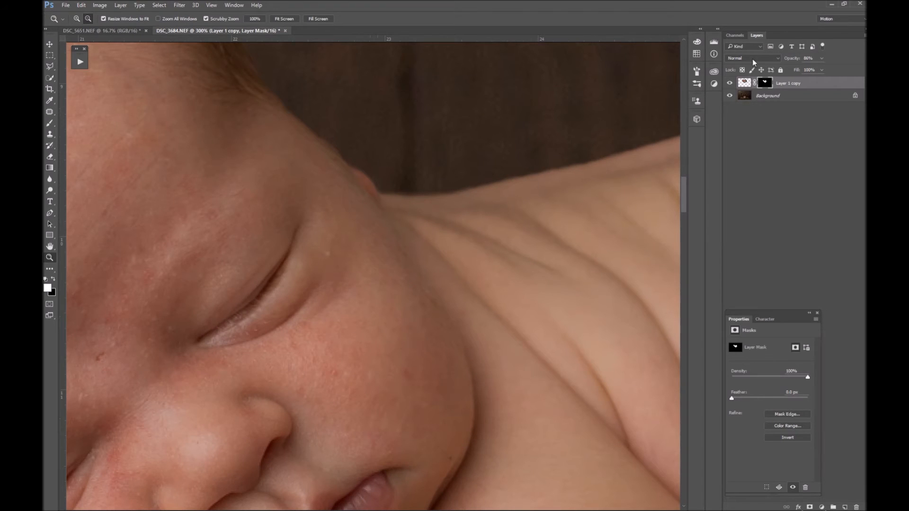
mouse_move(412, 147)
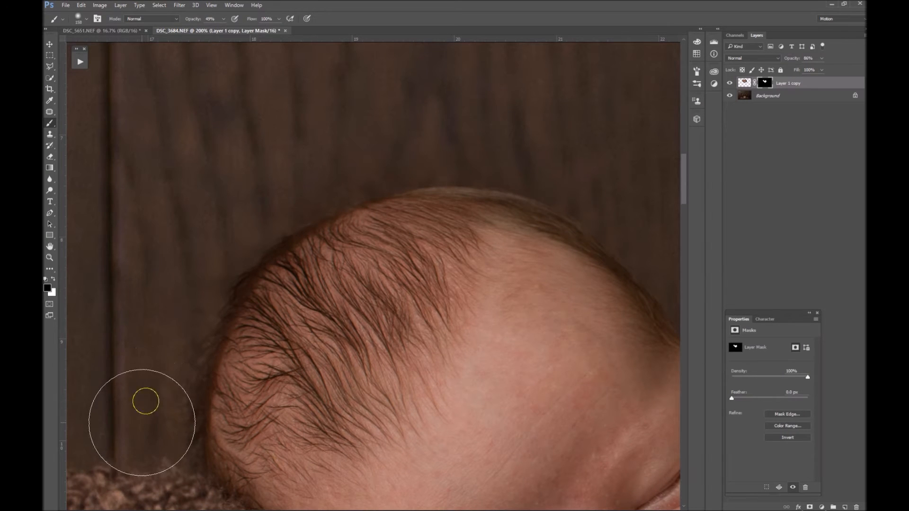
mouse_move(458, 124)
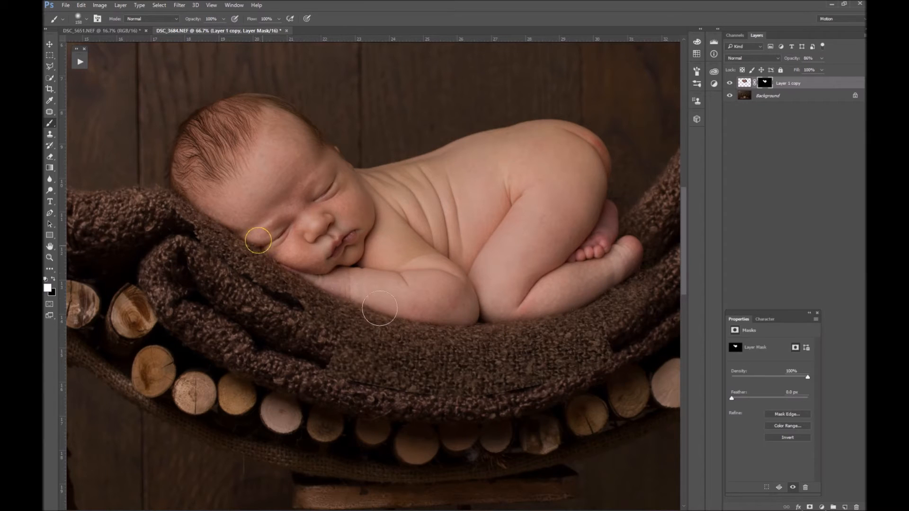
Paint the mask to blend the blanket edges near her face and below.
drag(379, 308, 202, 224)
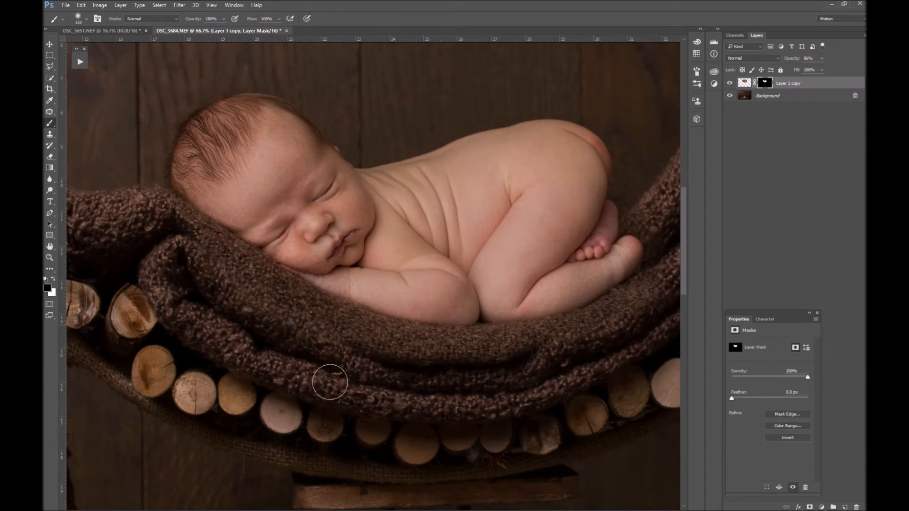
drag(330, 382, 192, 258)
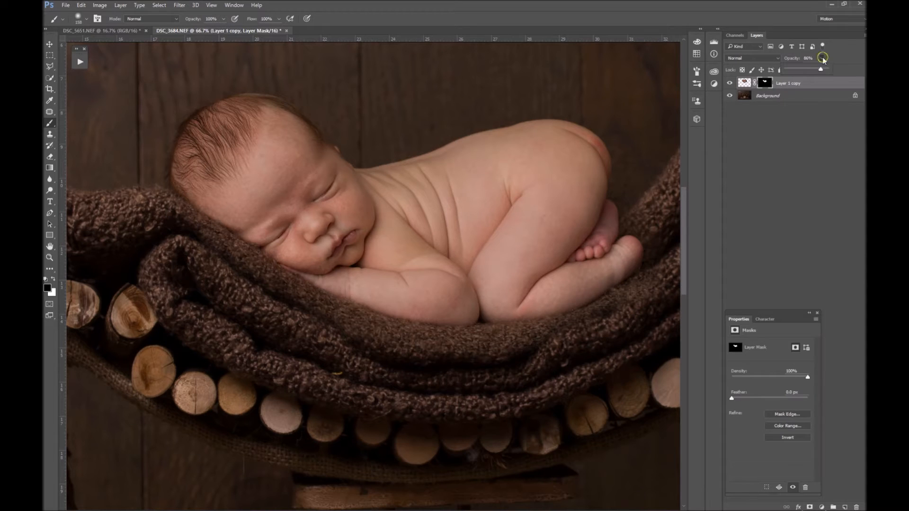
Raise the baby layer's opacity to 100%.
drag(820, 68, 832, 68)
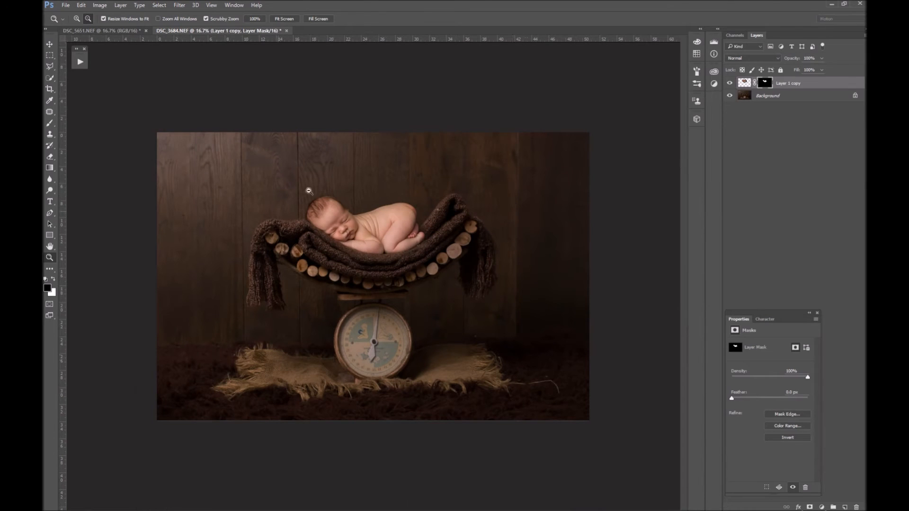
Turn Layer 1 copy's visibility back on and select it for transforming.
click(729, 82)
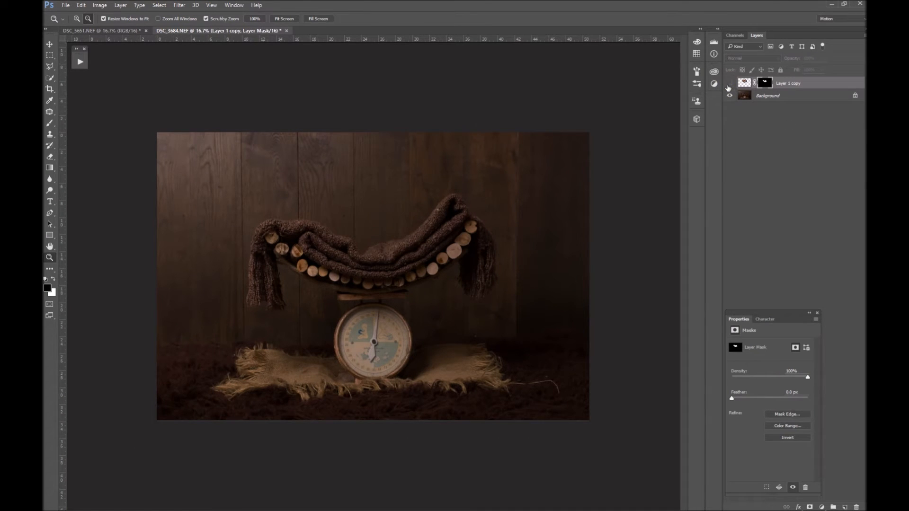
click(729, 83)
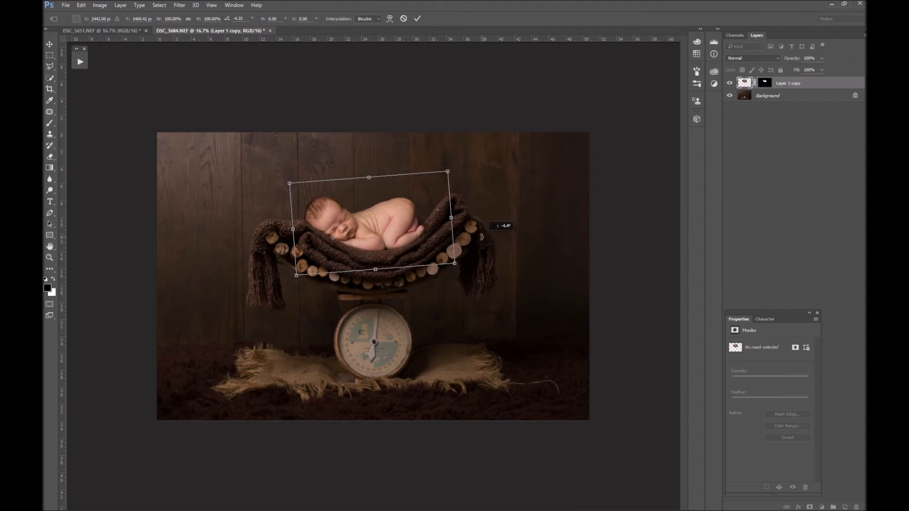
Switch Free Transform to Puppet Warp, pin the body, and bend it down onto the blanket.
right_click(374, 241)
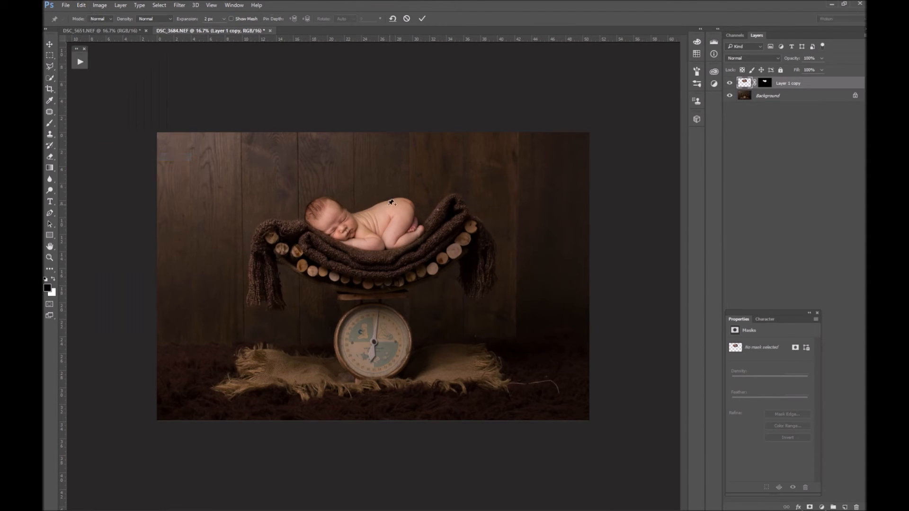
click(382, 232)
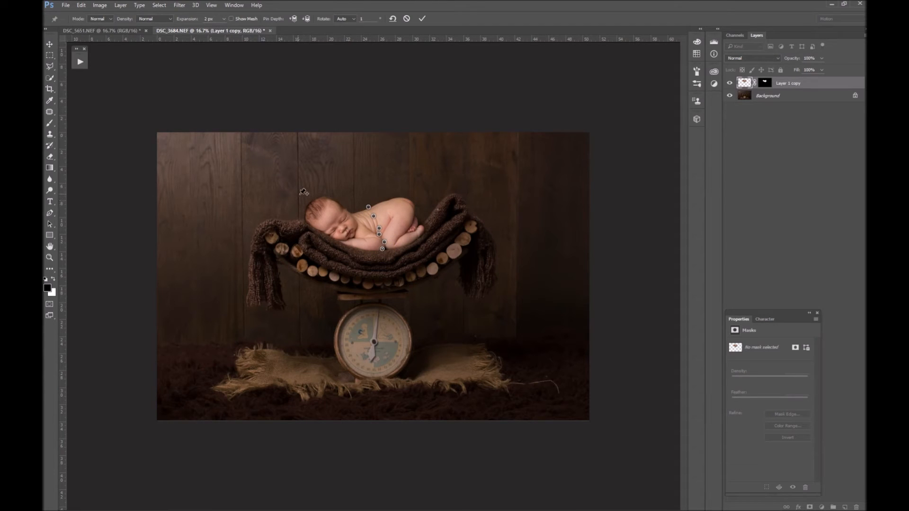
drag(301, 193, 313, 202)
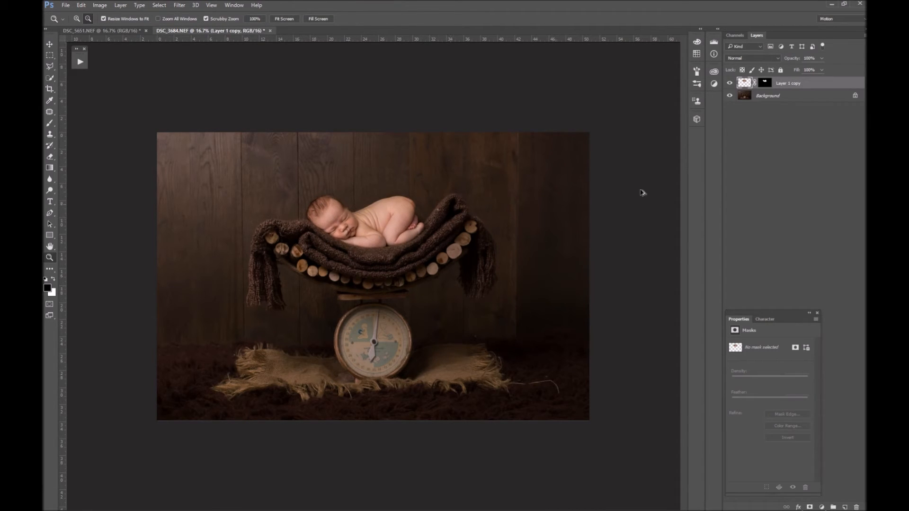
click(729, 83)
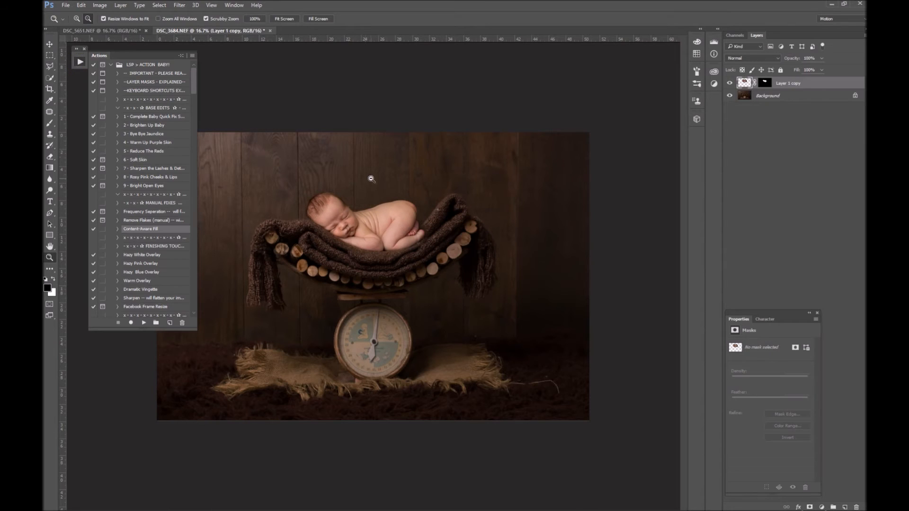
mouse_move(198, 87)
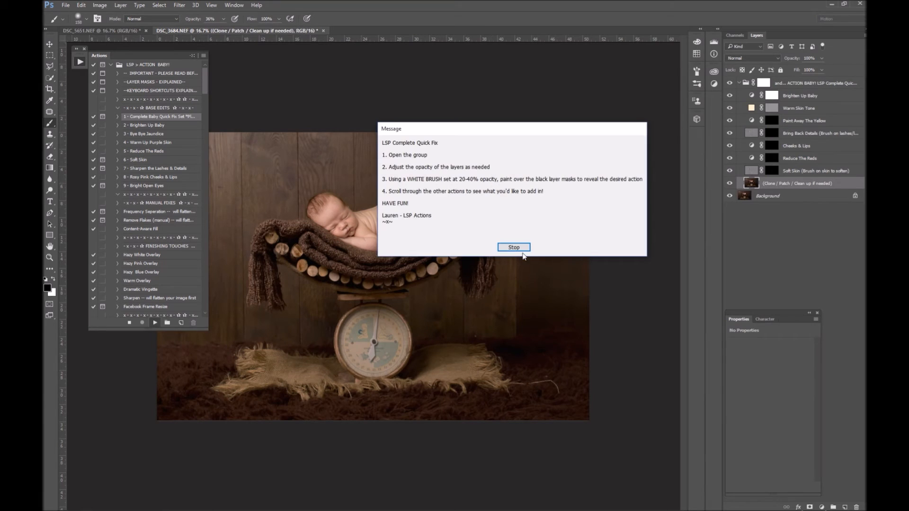
Dismiss the action message and soft-brush the Warm Skin Tone and Cheeks & Lips masks.
click(512, 247)
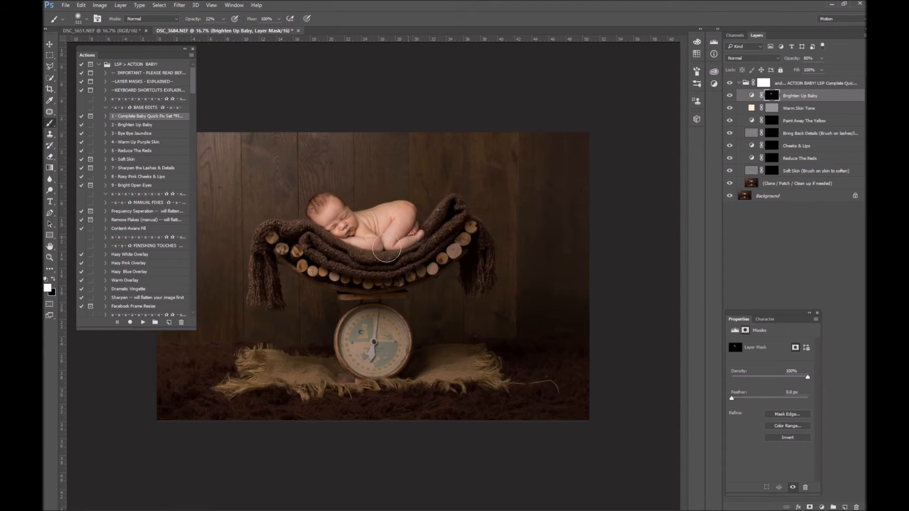
click(800, 108)
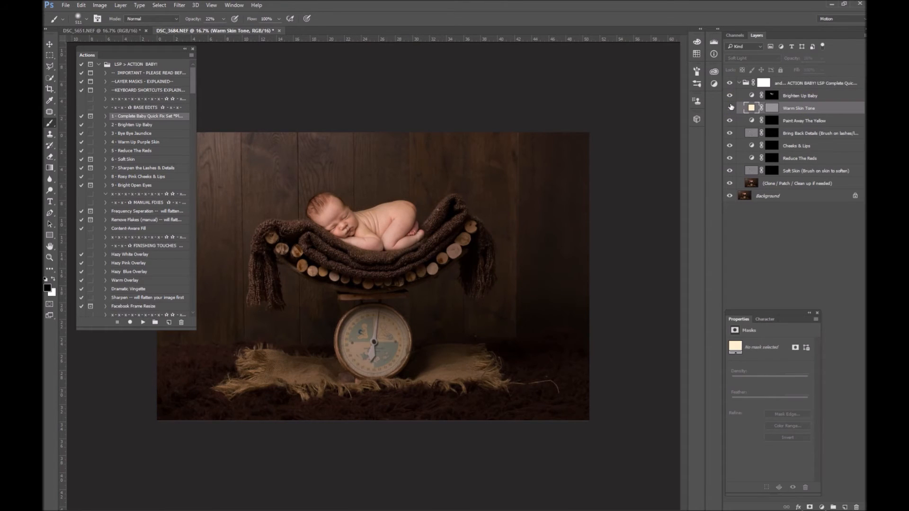
right_click(772, 108)
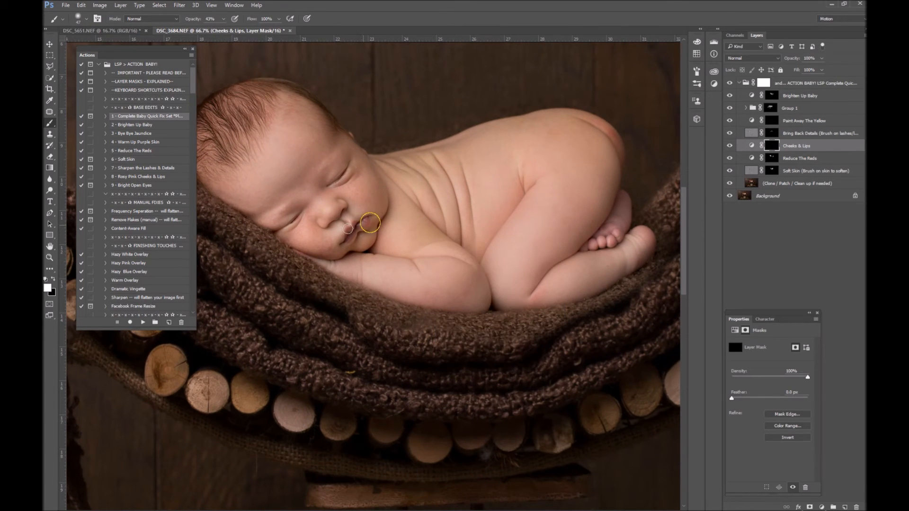
click(232, 19)
text(27)
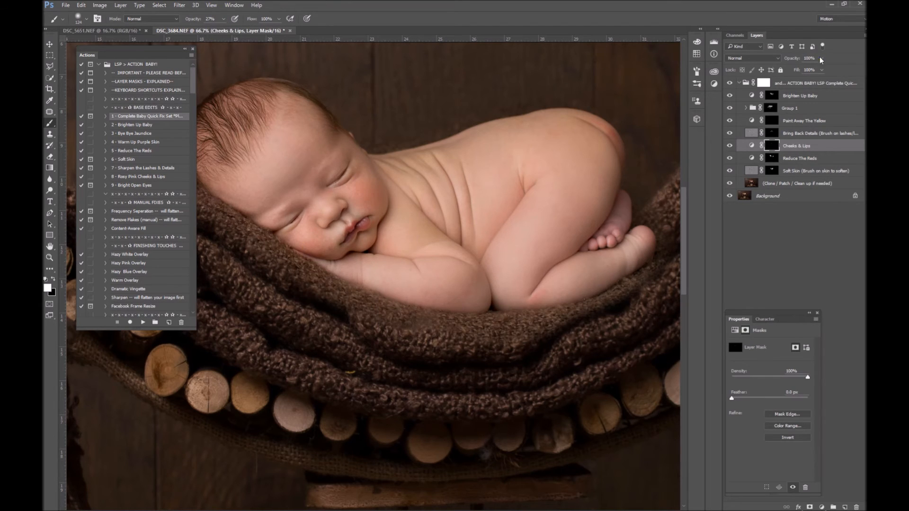
Lower Cheeks & Lips opacity, brush Paint Away The Yellow onto the back, and collapse the group.
drag(814, 70, 798, 69)
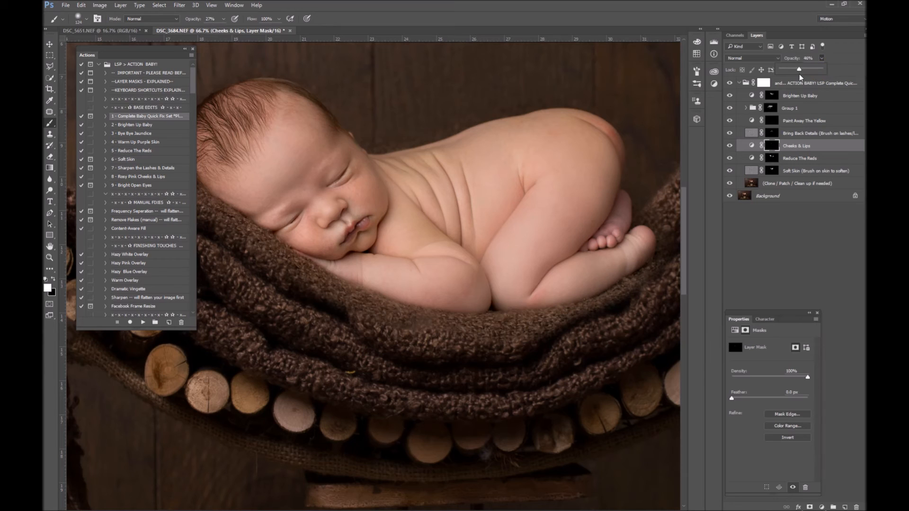
click(803, 119)
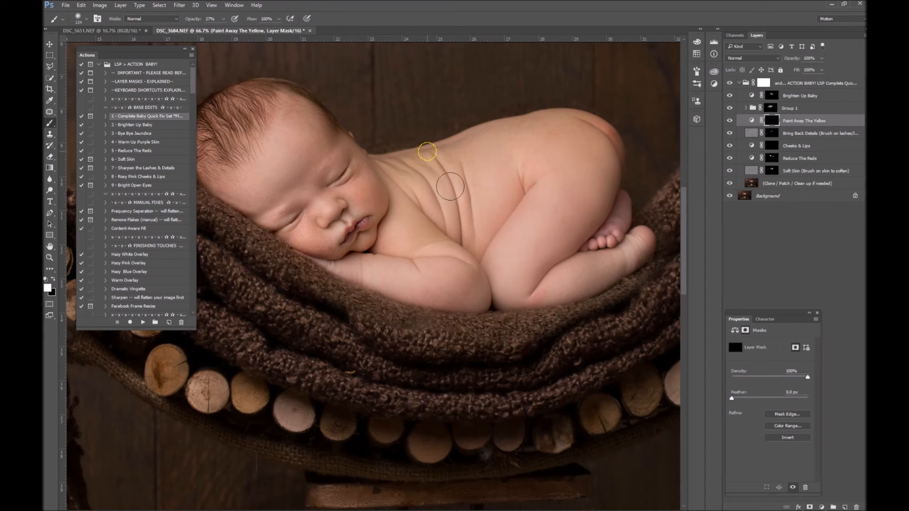
mouse_move(410, 210)
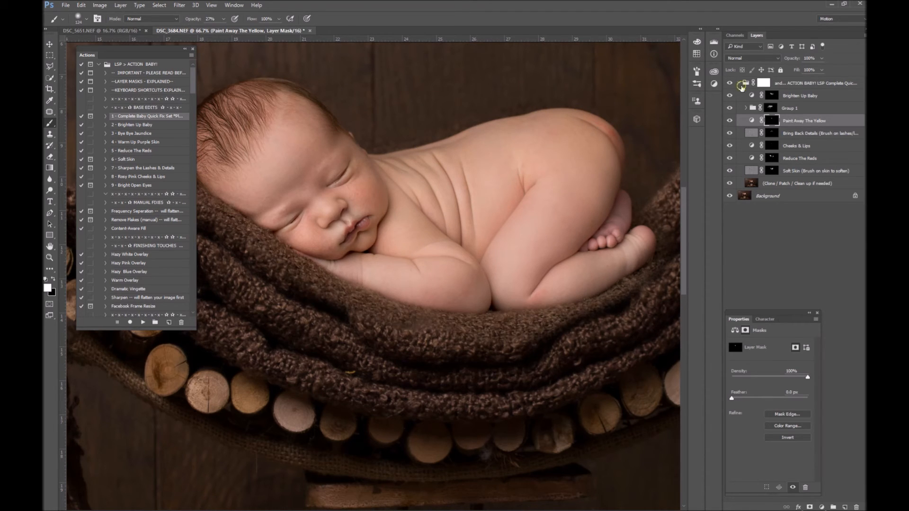
click(739, 83)
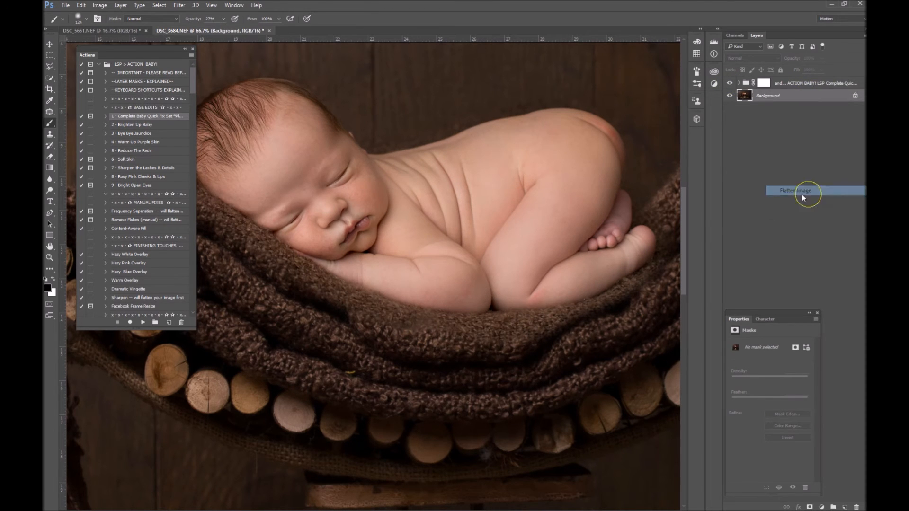
Flatten all retouching layers into a single background image.
click(796, 190)
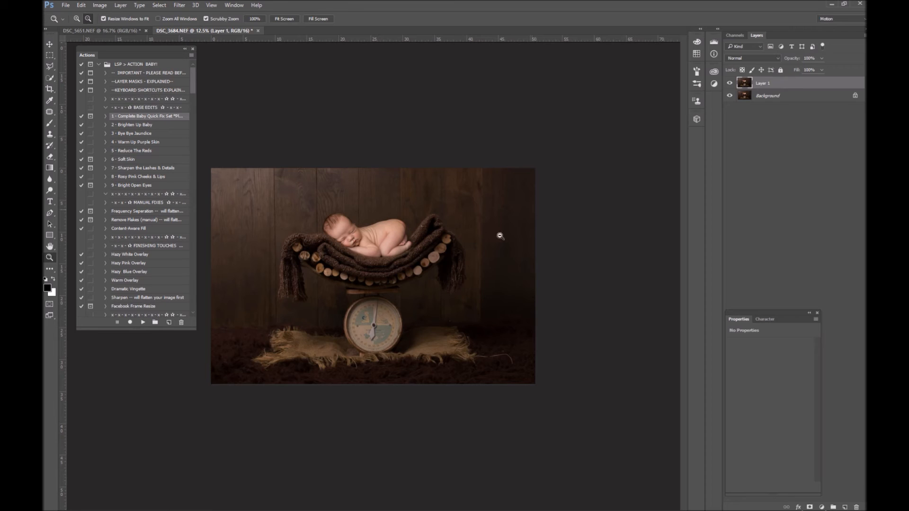
mouse_move(380, 353)
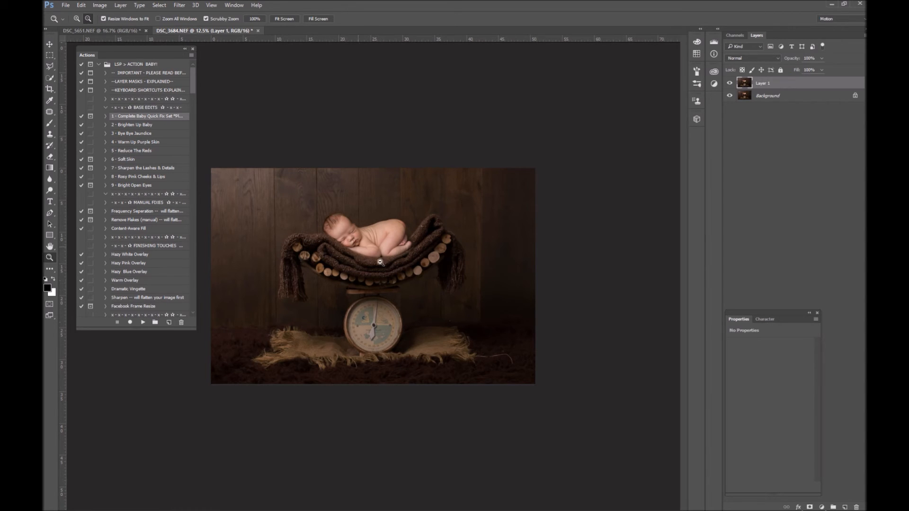
mouse_move(606, 362)
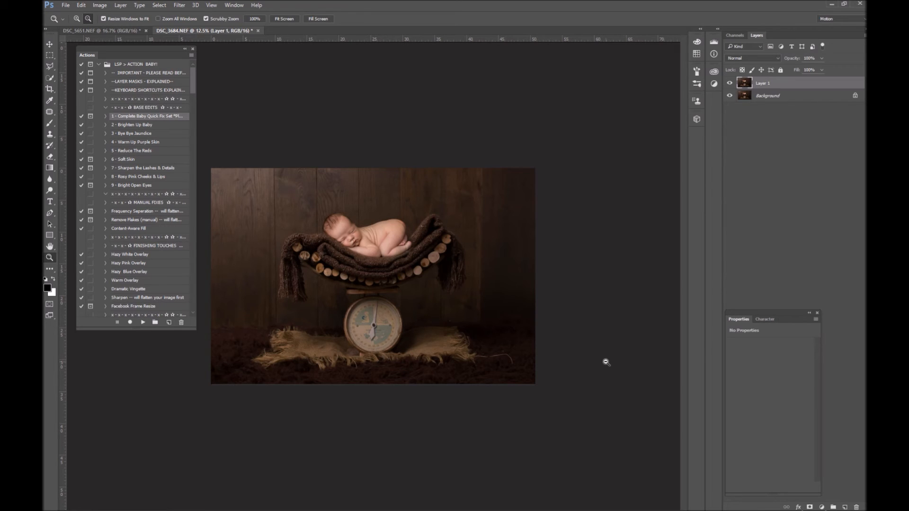
mouse_move(510, 353)
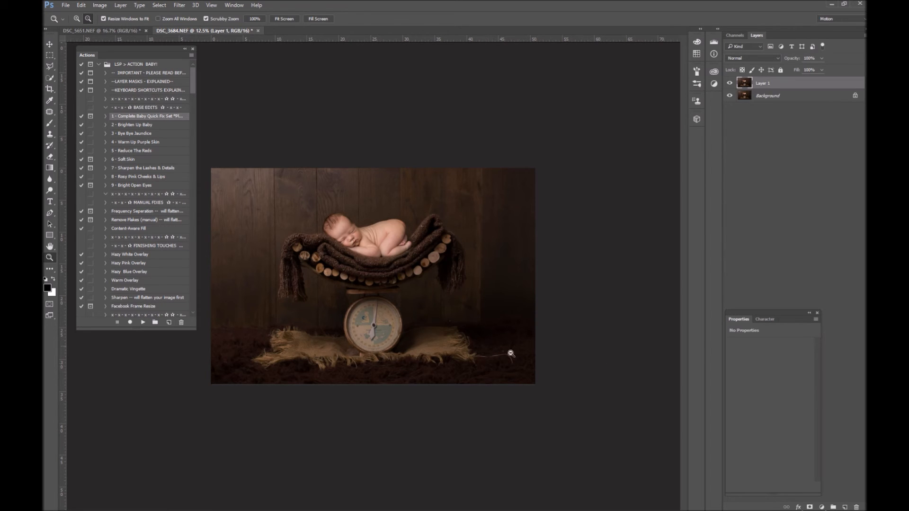
mouse_move(338, 243)
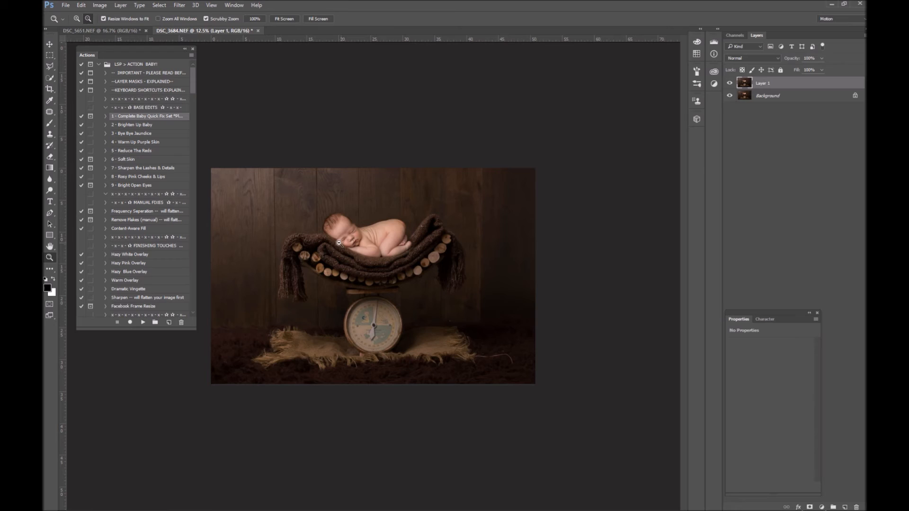
mouse_move(516, 295)
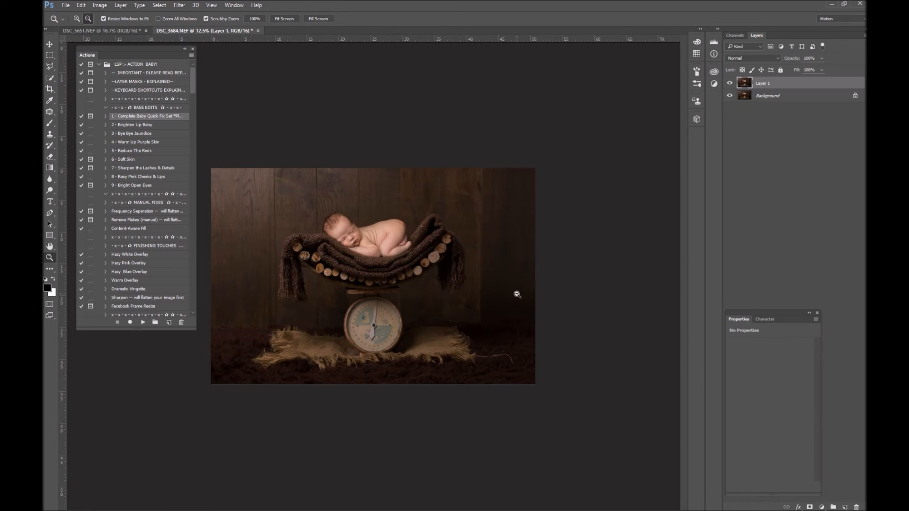
mouse_move(516, 295)
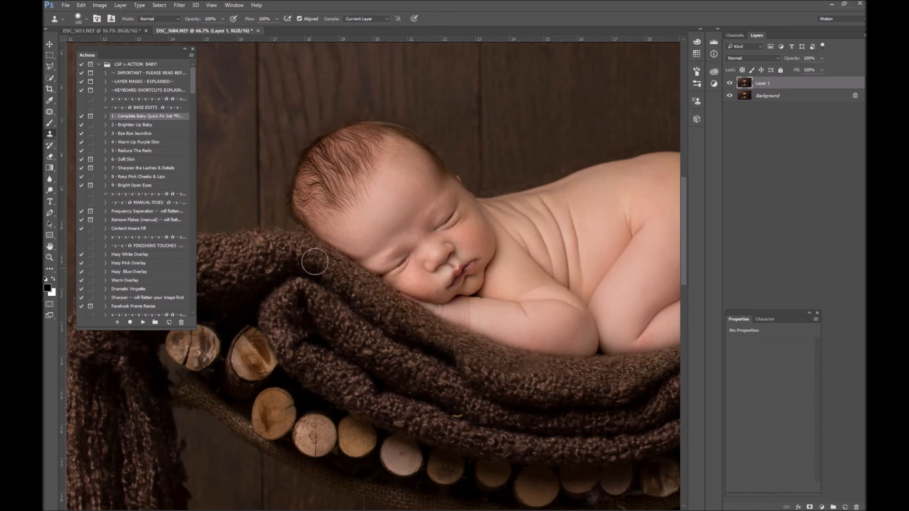
mouse_move(302, 246)
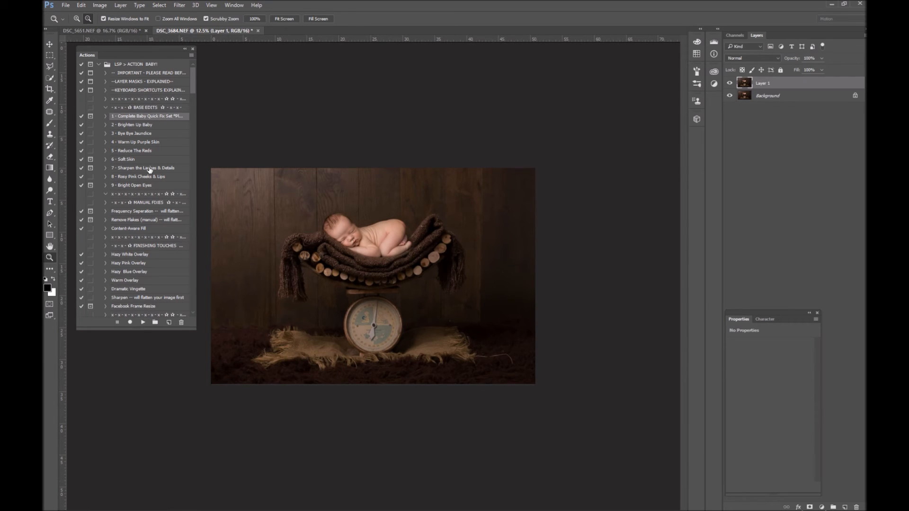
mouse_move(136, 284)
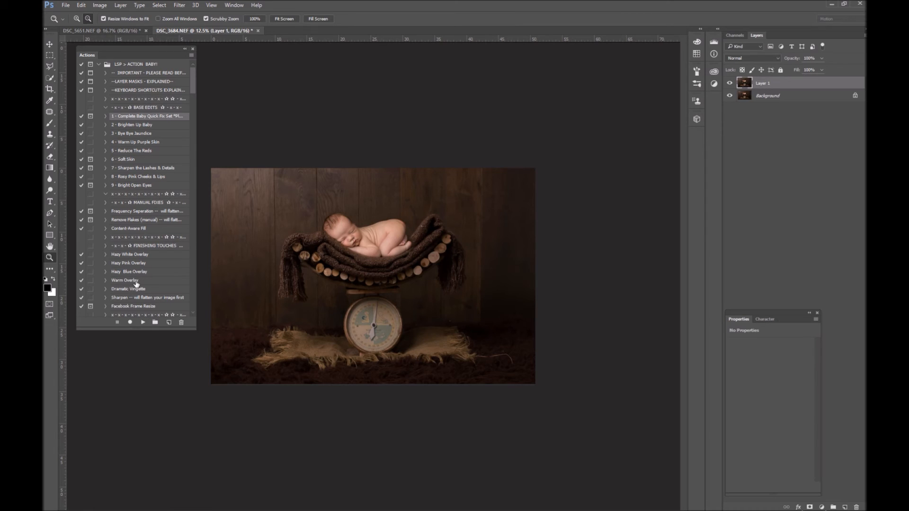
Play the Dramatic Vignette and Warm Overlay actions and collapse their new layer groups.
click(129, 288)
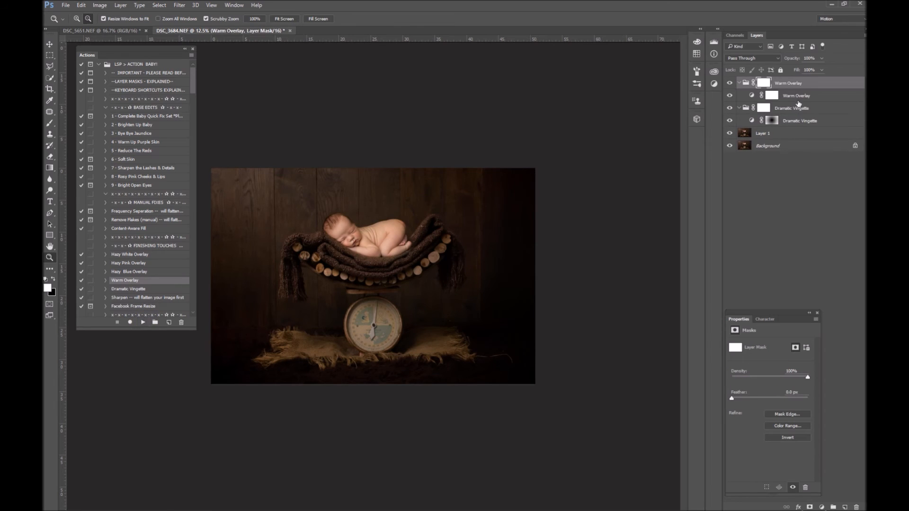
click(739, 83)
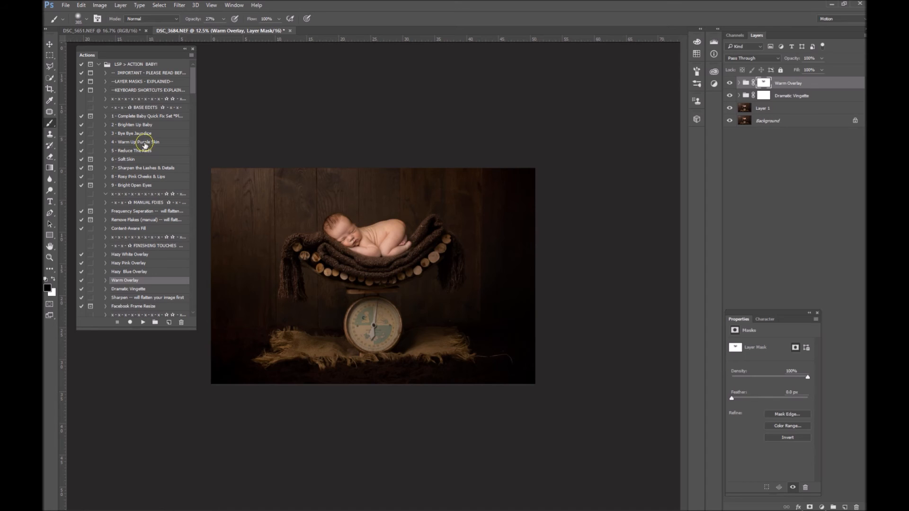
Apply the Warm Up Purple Skin action and set its layer opacity to 10%.
double_click(135, 142)
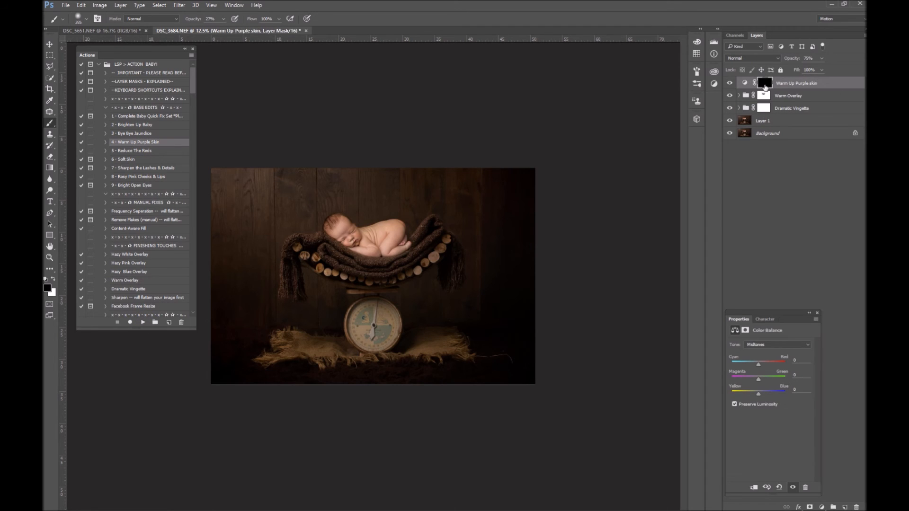
click(765, 83)
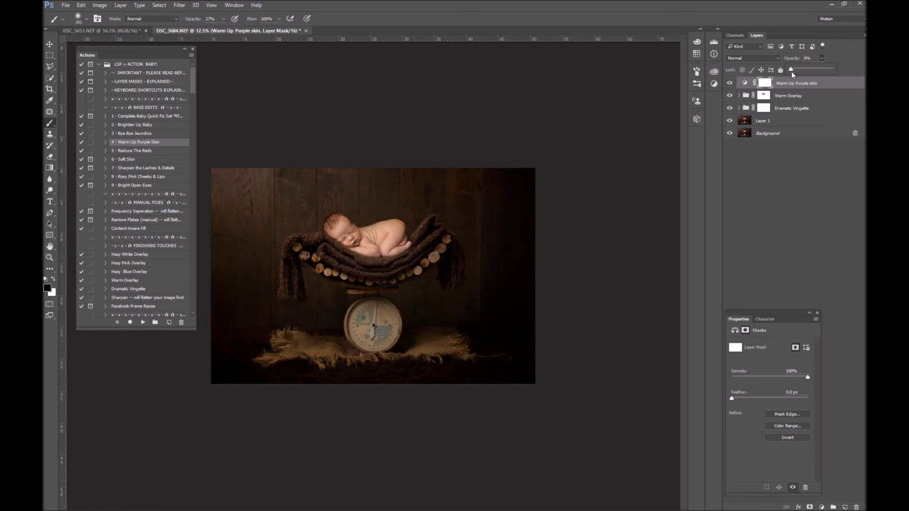
drag(790, 69, 799, 69)
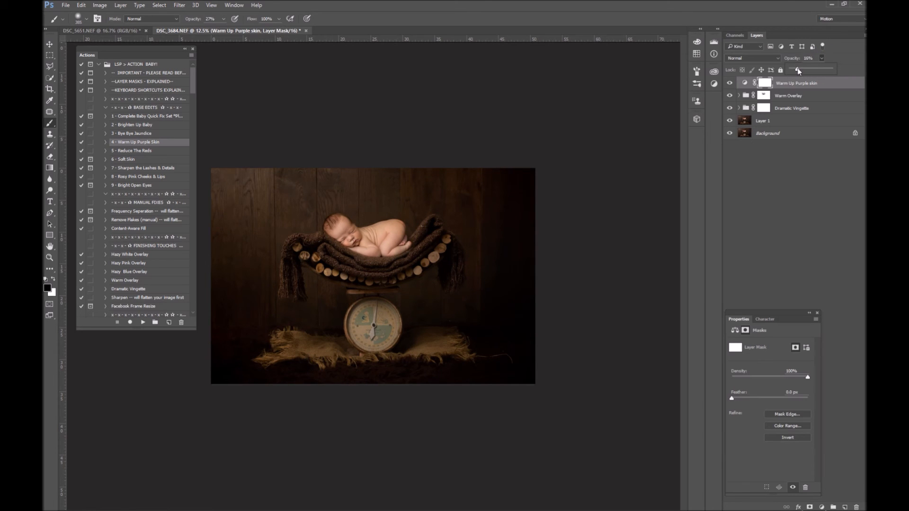
Select the Warm Overlay group and play the Reduce The Reds action.
click(788, 96)
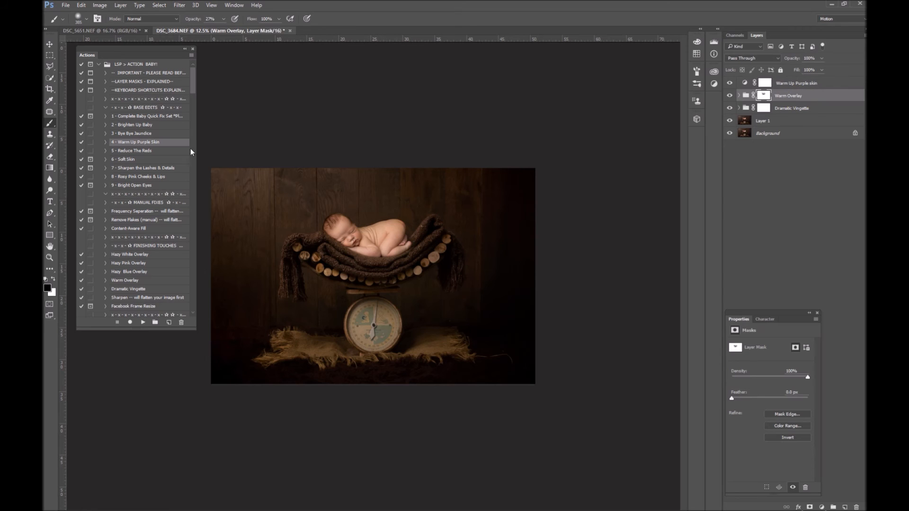
click(139, 150)
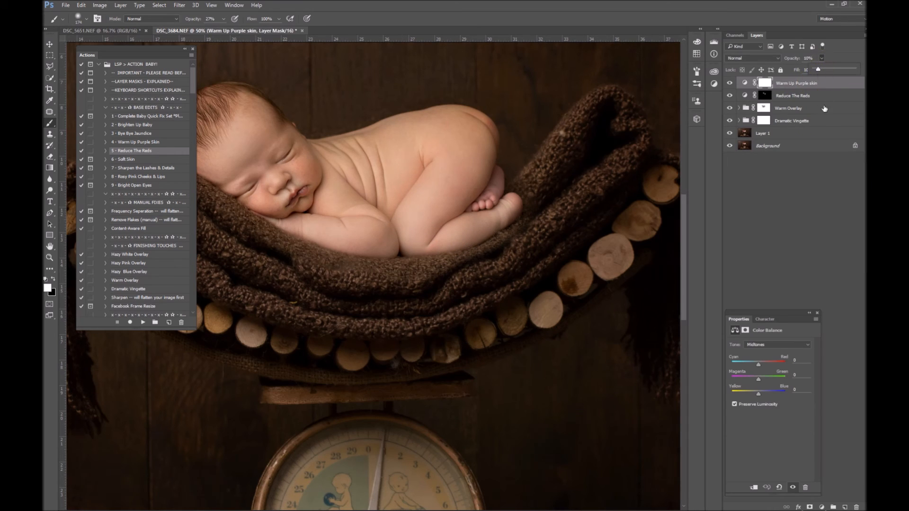
click(789, 108)
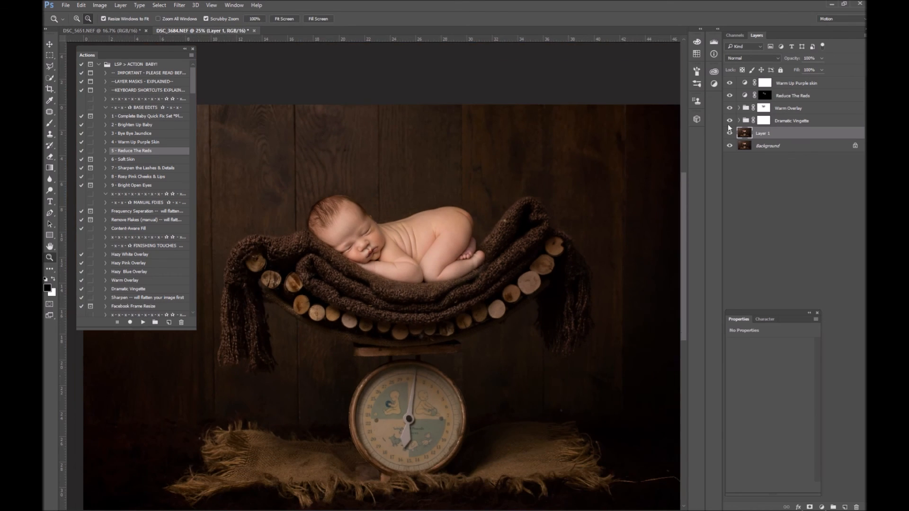
Flatten the adjustment layers and overlay groups into the Background image.
click(814, 238)
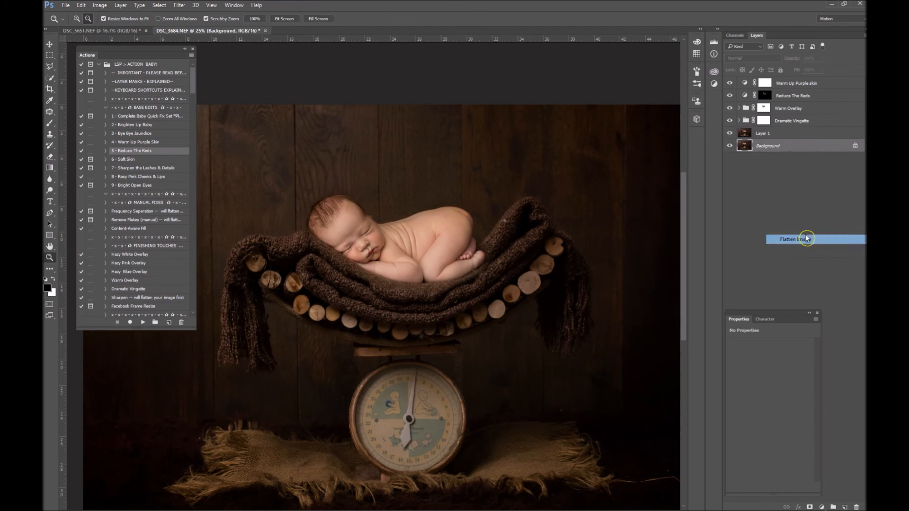
click(814, 240)
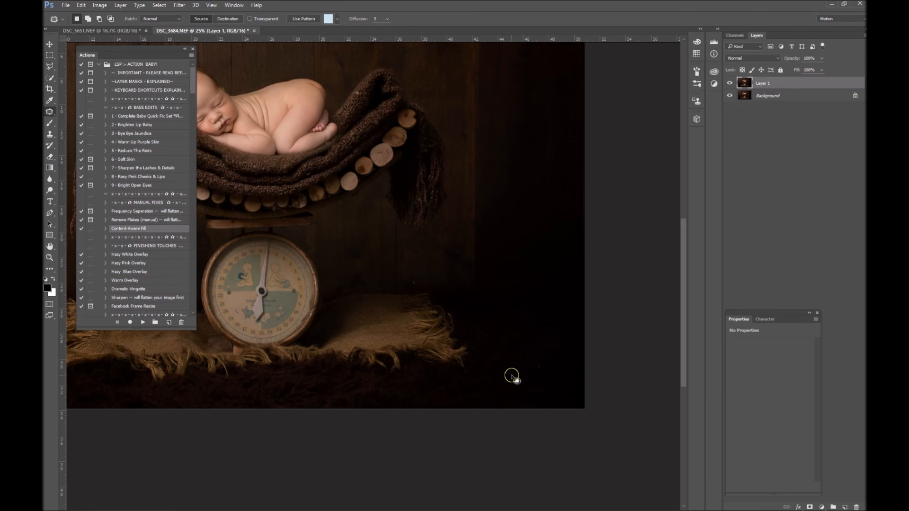
Patch away the stray spot in the dark background, then zoom back out.
drag(511, 376, 422, 284)
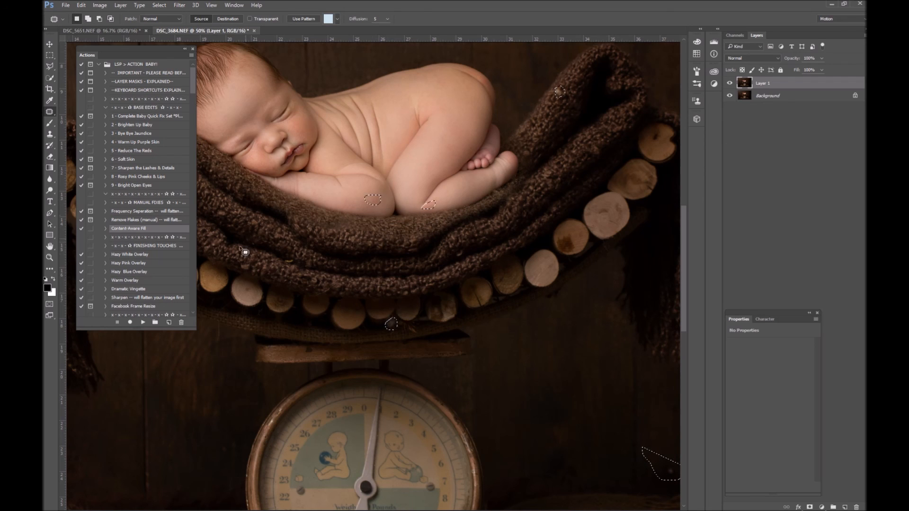
mouse_move(539, 191)
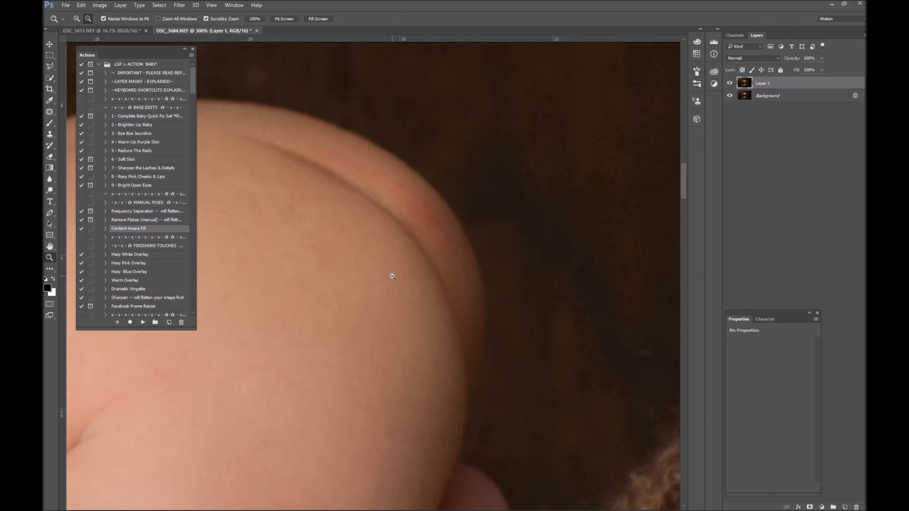
drag(393, 190, 455, 244)
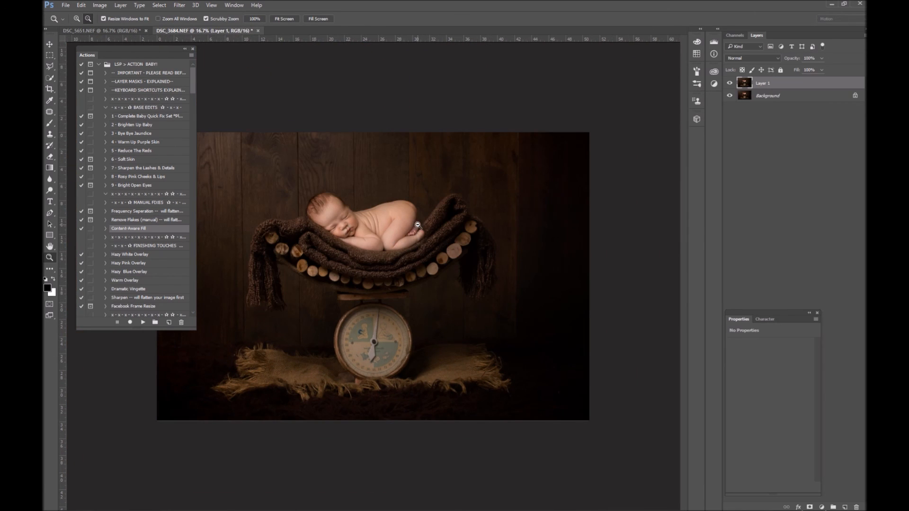
mouse_move(327, 246)
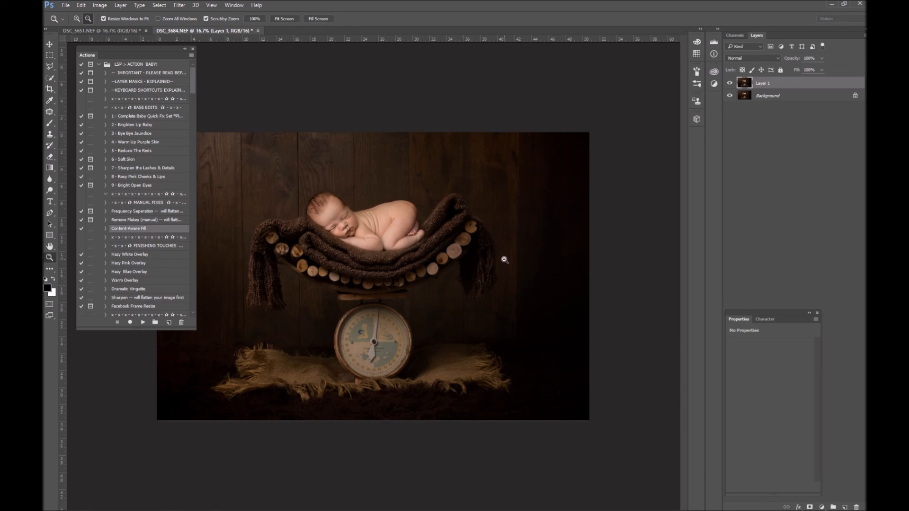
mouse_move(464, 230)
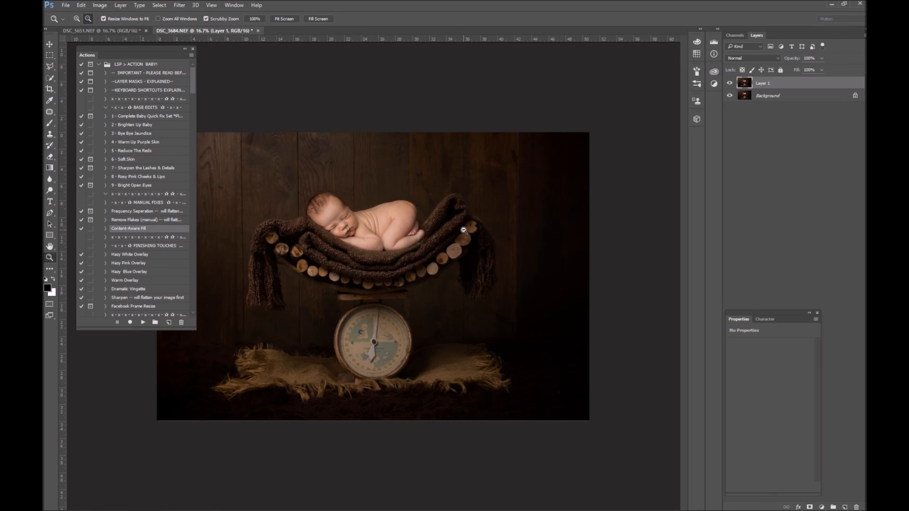
mouse_move(459, 123)
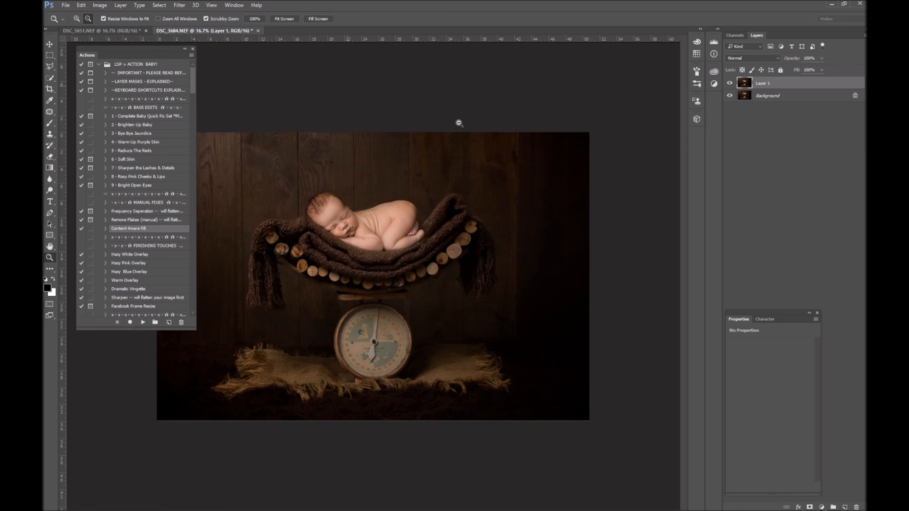
mouse_move(334, 289)
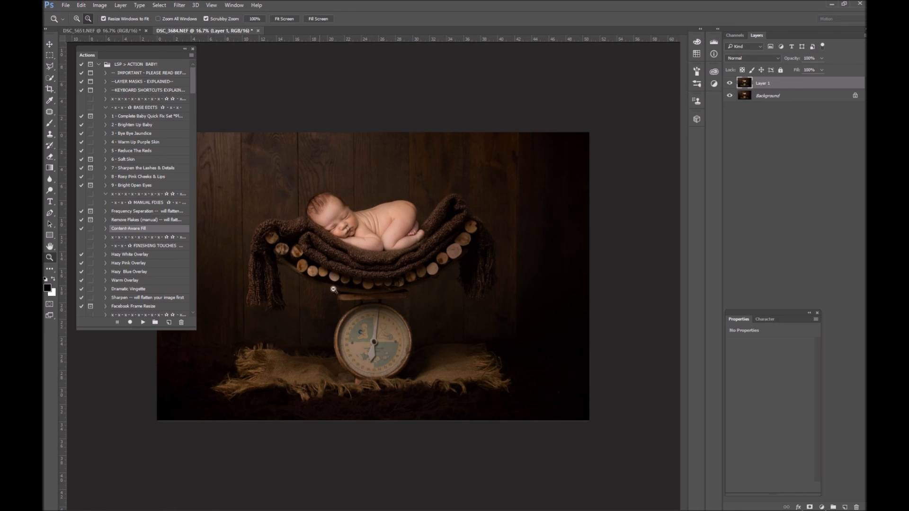
mouse_move(846, 31)
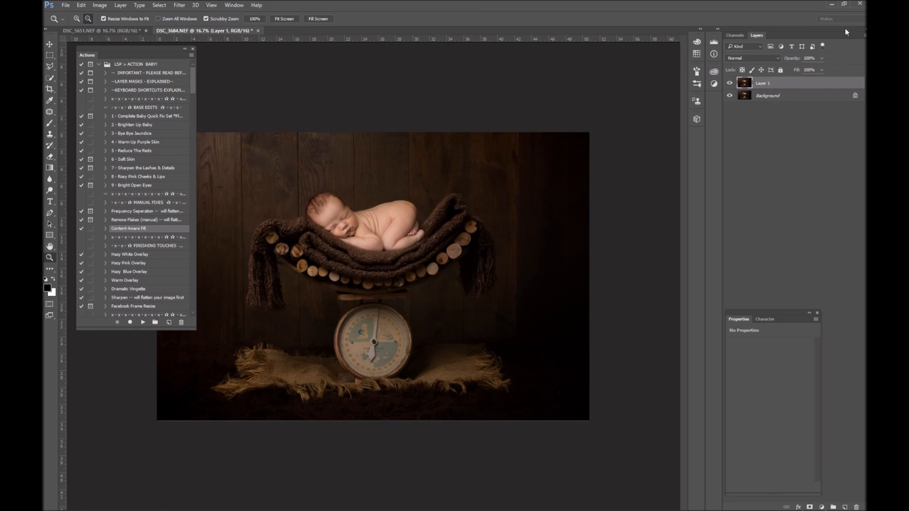